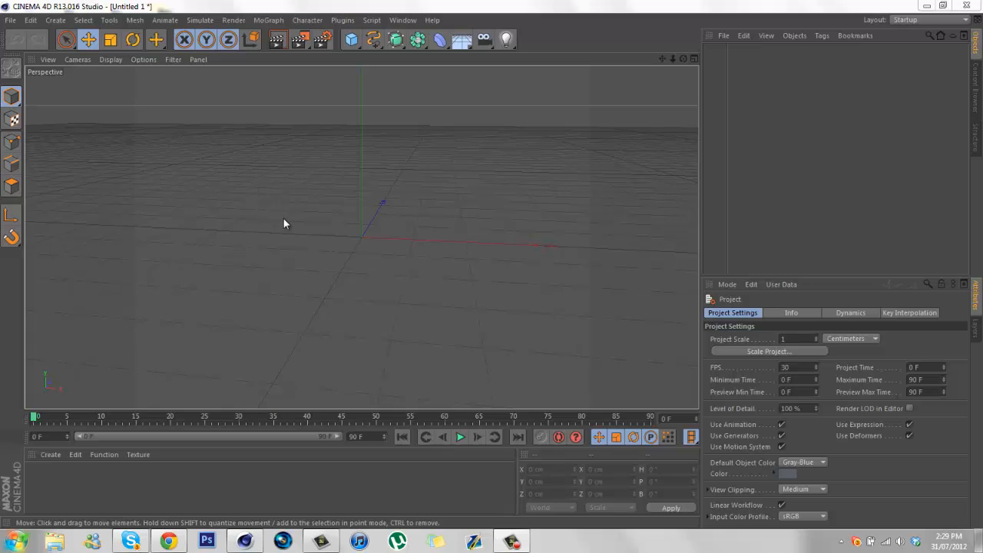
mouse_move(290, 229)
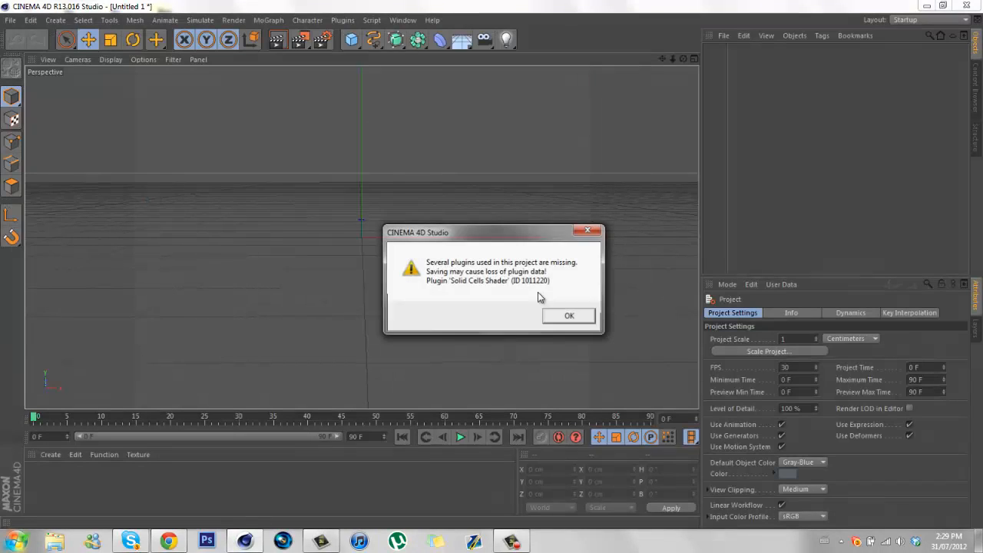
Dismiss the missing-plugins warning and trim MoText.3's text down to a single letter.
click(569, 316)
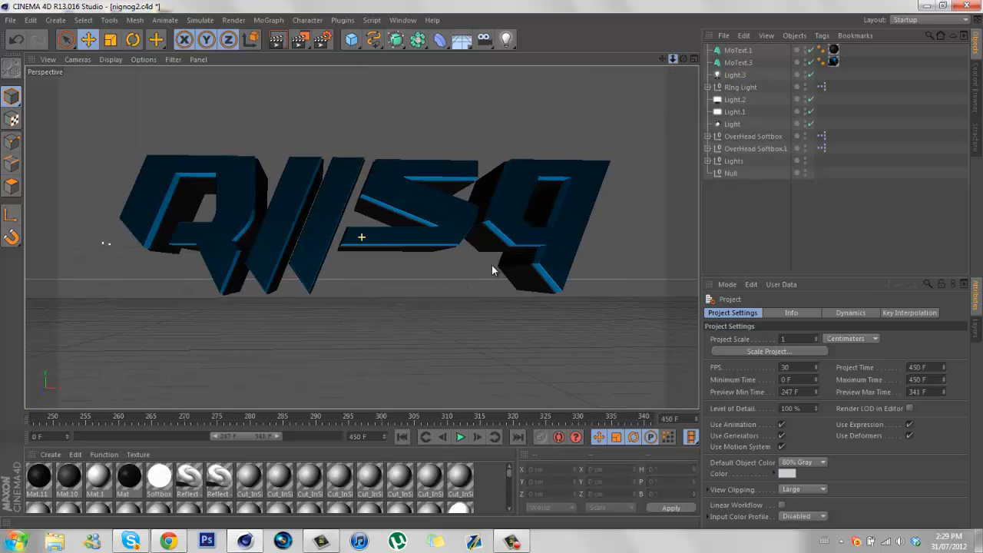
click(737, 62)
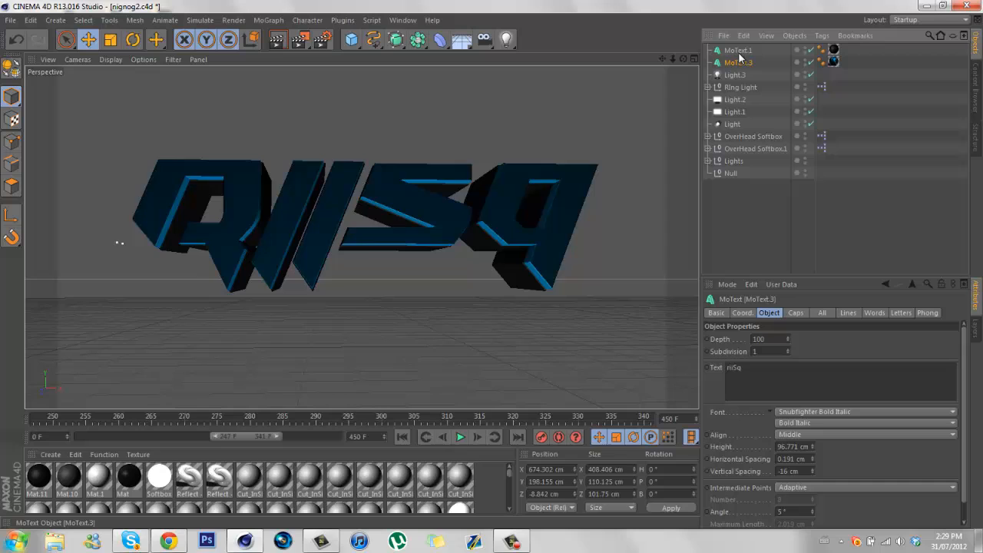
click(738, 50)
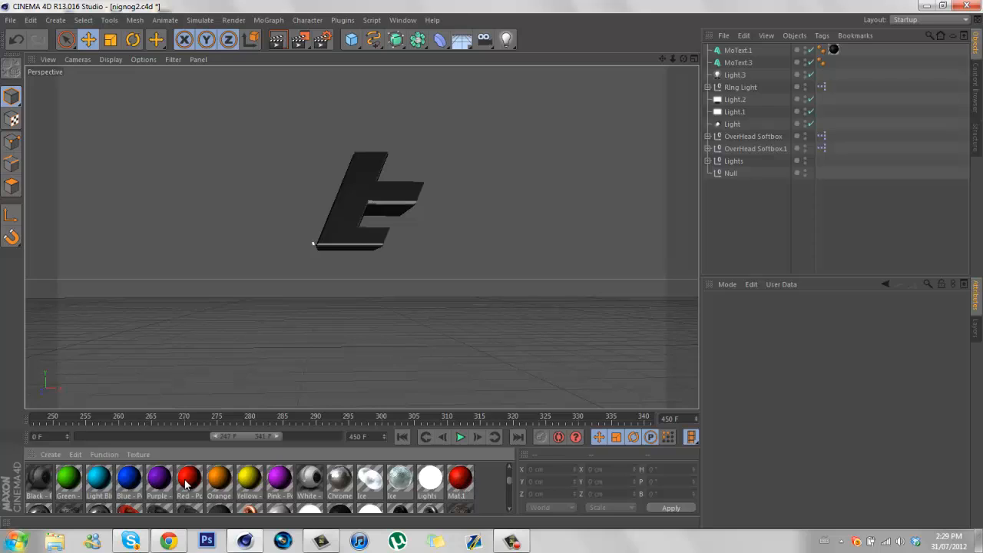
mouse_move(486, 485)
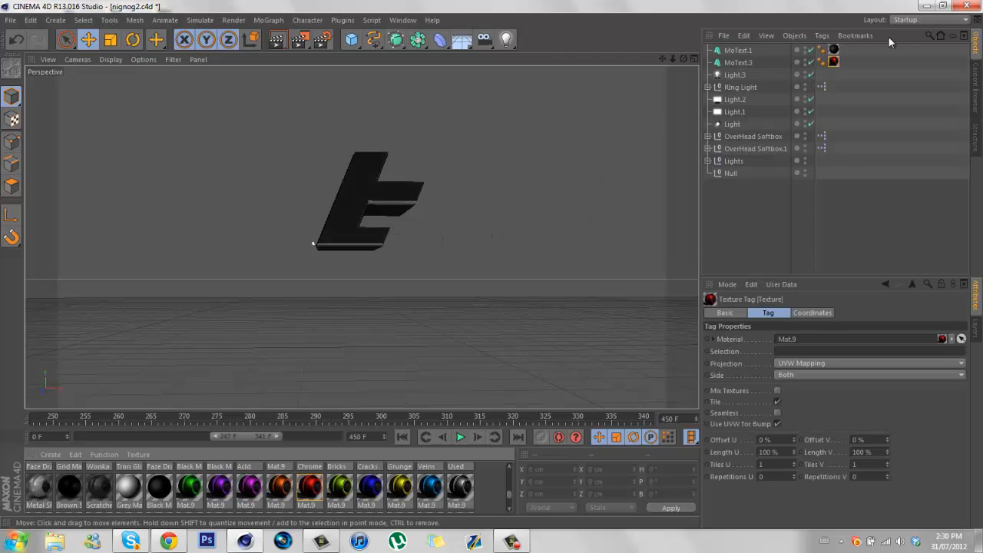
Duplicate the MoText letter and move the copy along X beside the original.
click(737, 62)
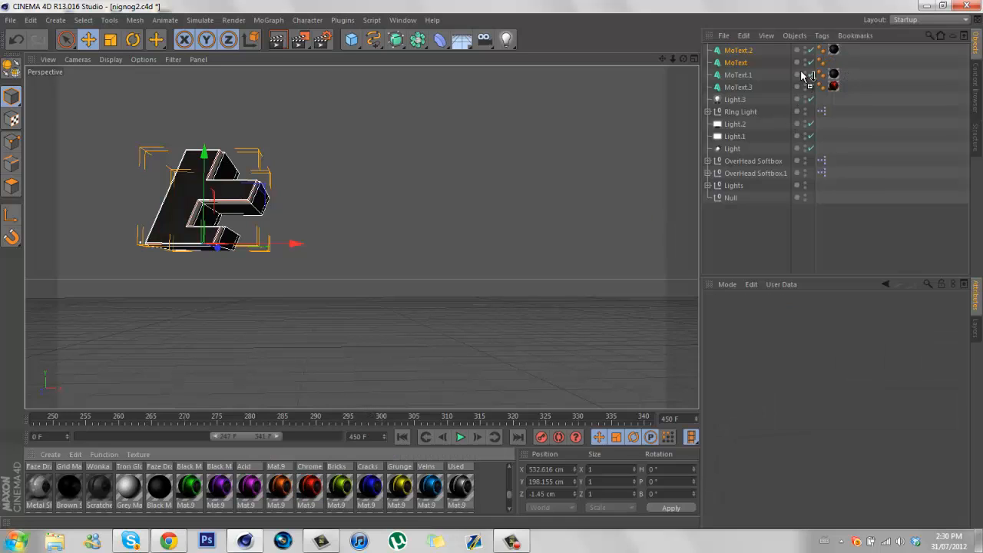
click(738, 63)
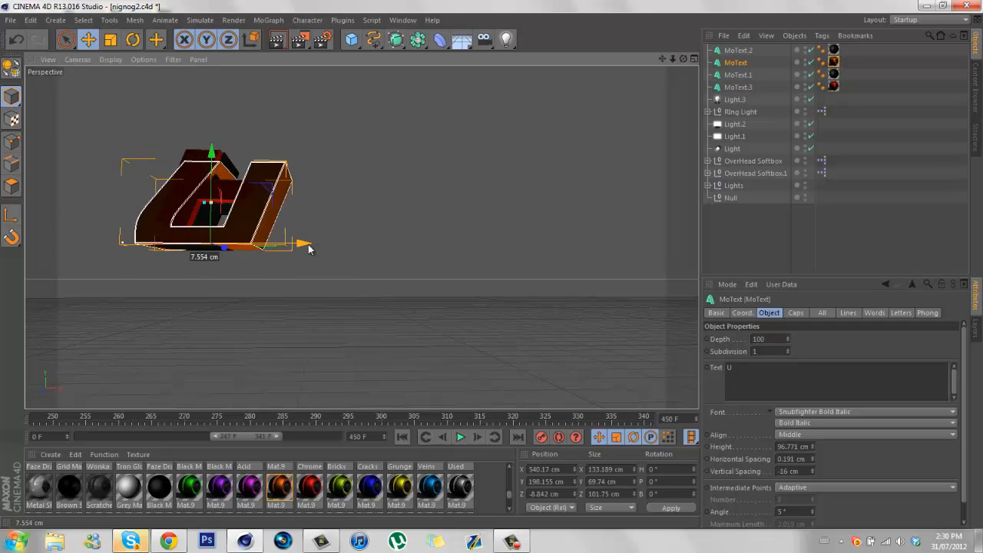
drag(308, 244, 397, 244)
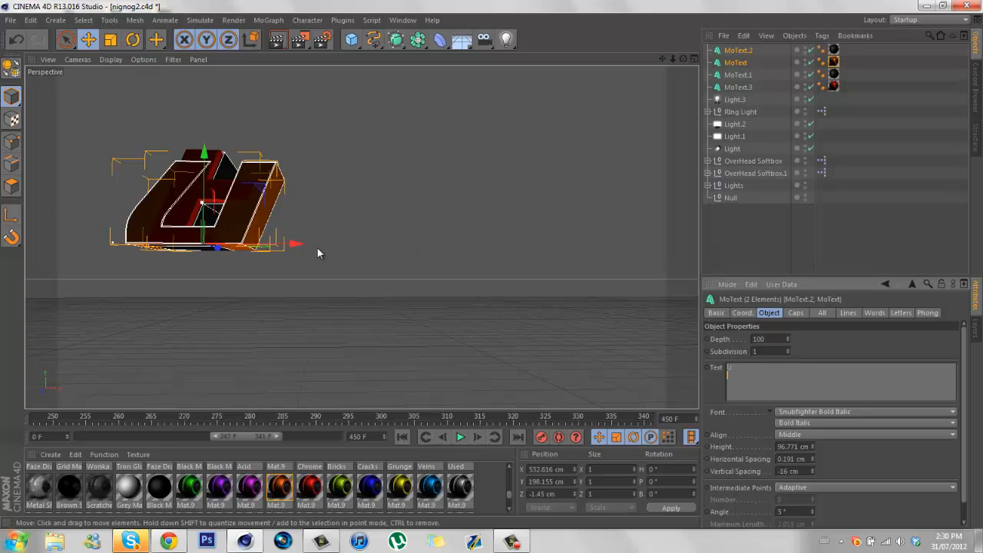
drag(296, 244, 357, 244)
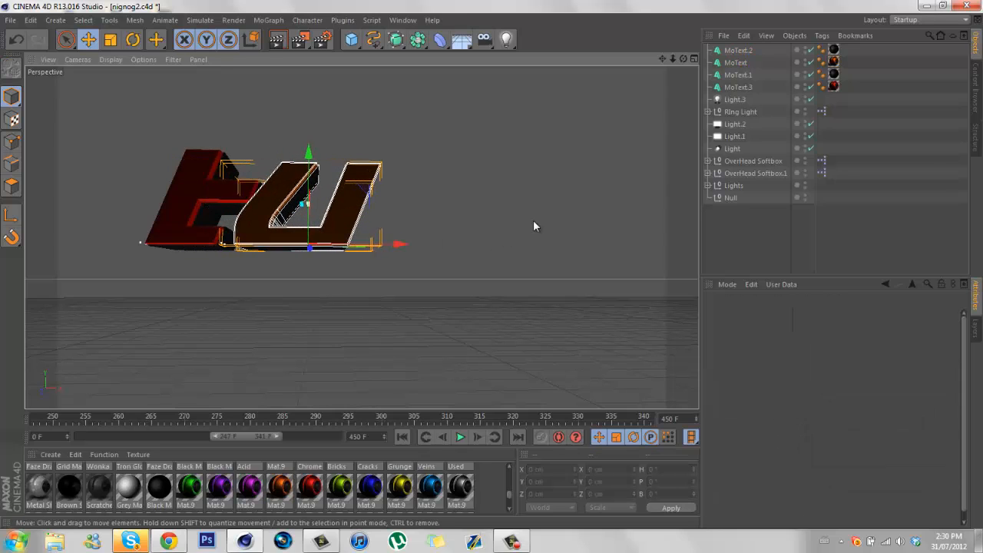
Copy the pair of letters again and slide them further right to form a row of four.
click(738, 74)
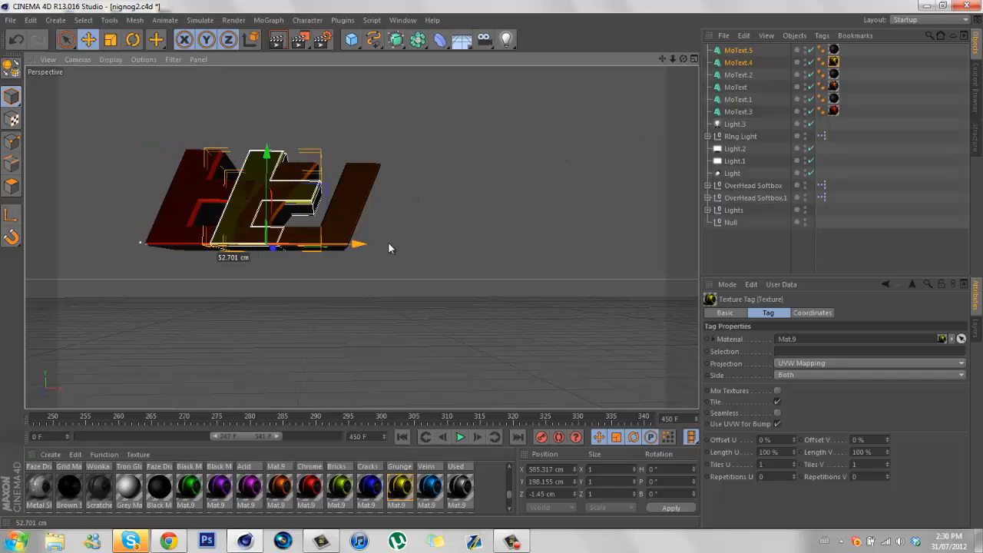
drag(361, 245, 496, 245)
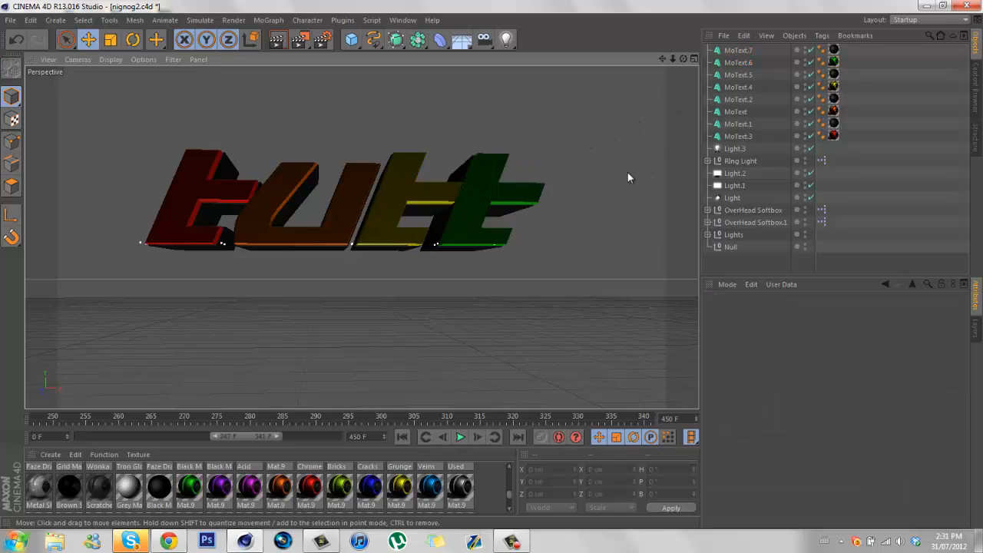
mouse_move(461, 254)
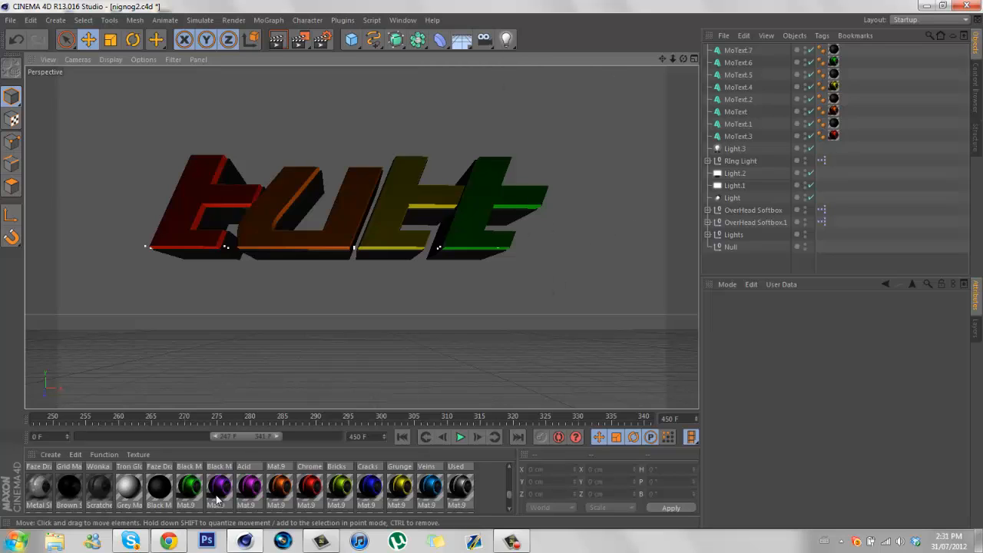
Launch Photoshop, then browse the Skittles Stuff desktop folder in Windows Explorer.
click(202, 542)
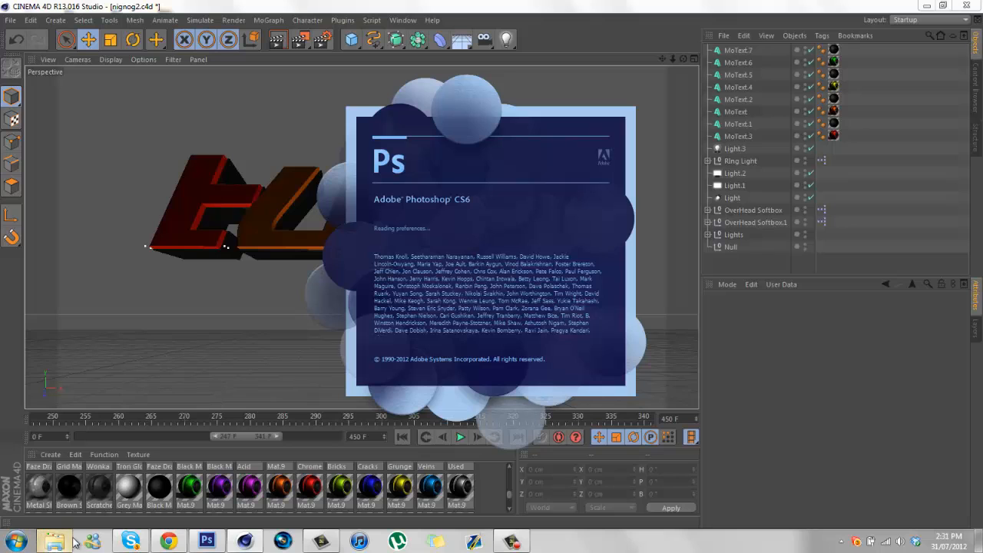
click(54, 539)
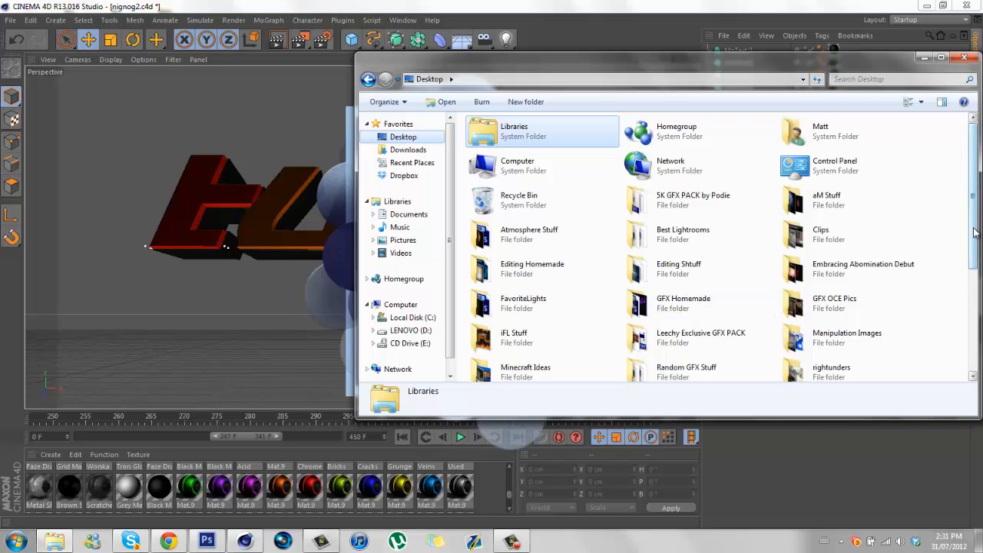
click(206, 539)
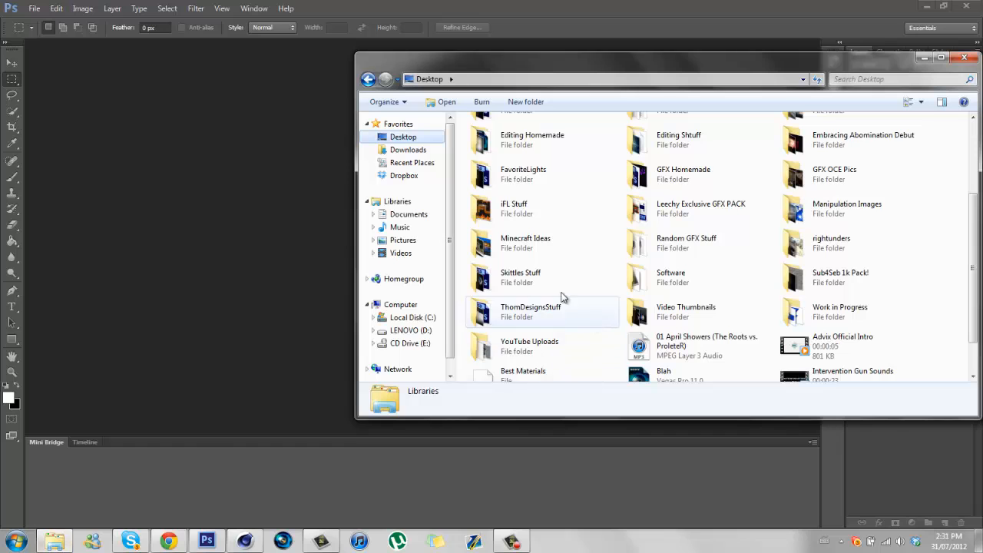
double_click(520, 277)
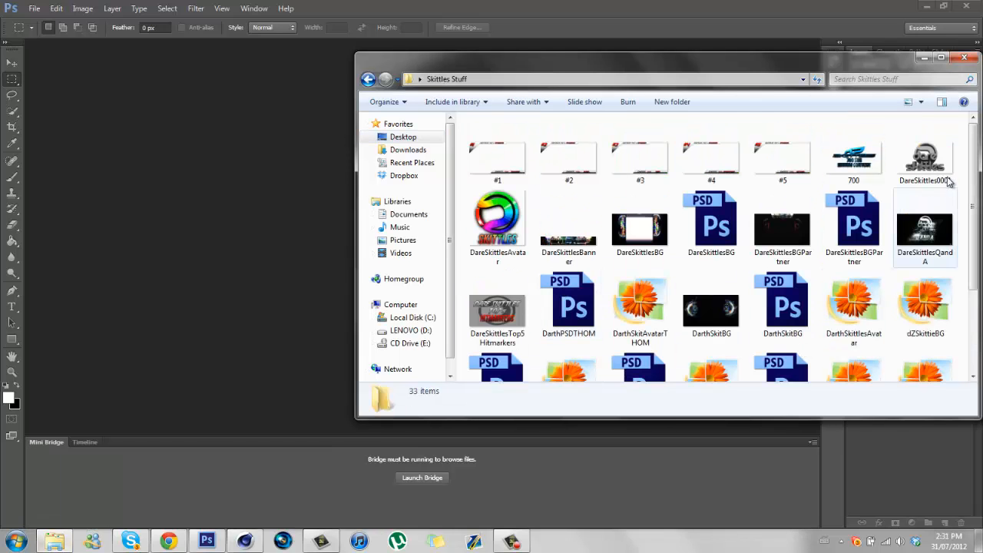
scroll(down, 3)
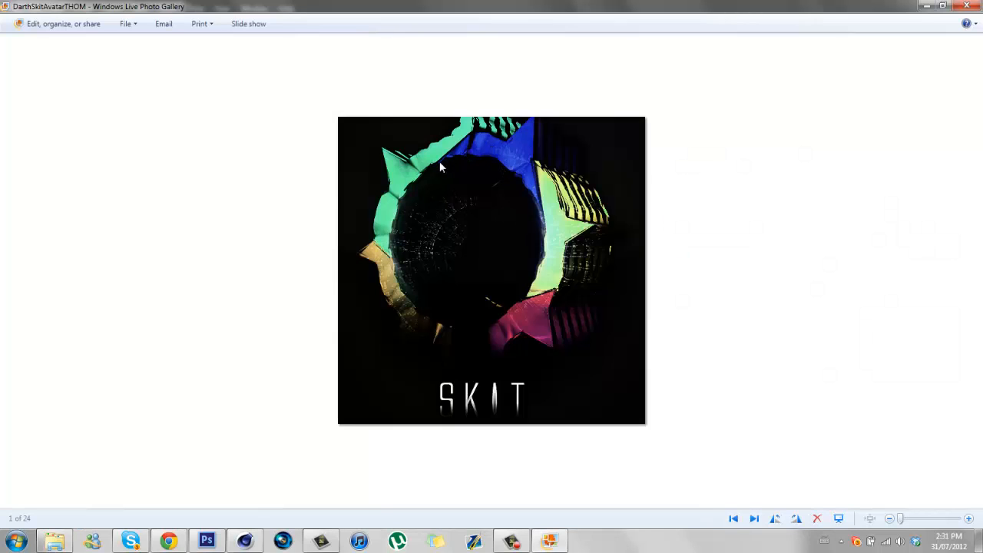
mouse_move(530, 277)
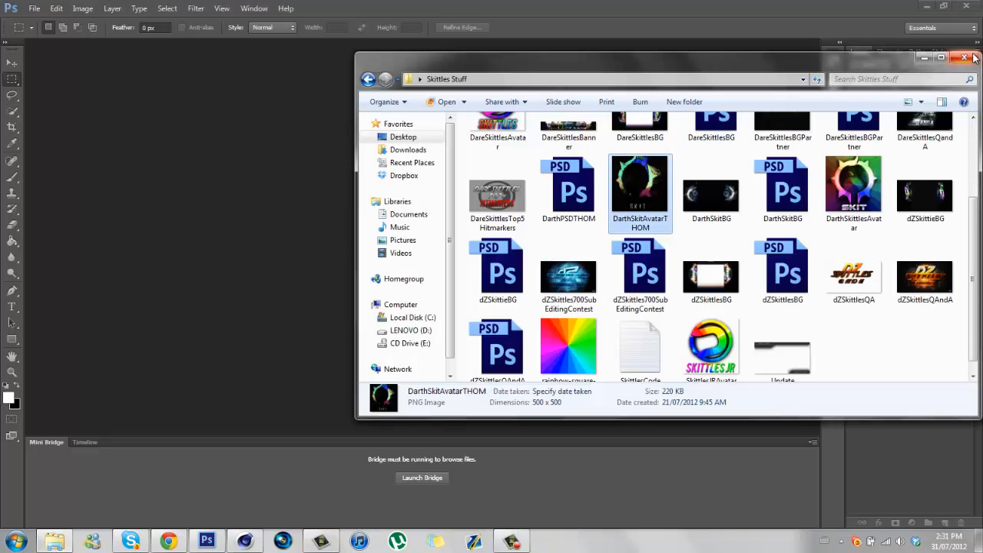
Open the FaZe.ai logo with default rasterize settings, then close it without saving.
click(34, 8)
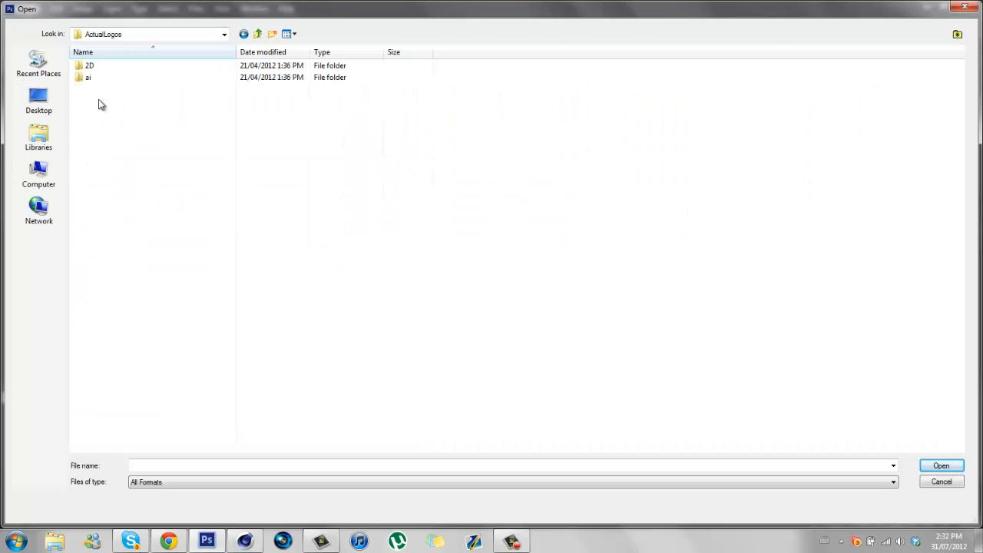
double_click(91, 77)
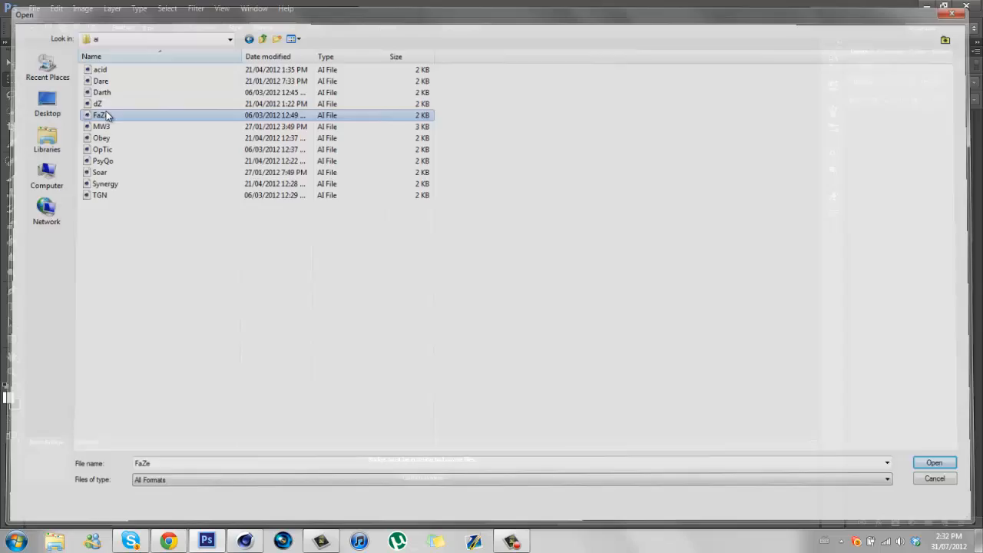
click(936, 462)
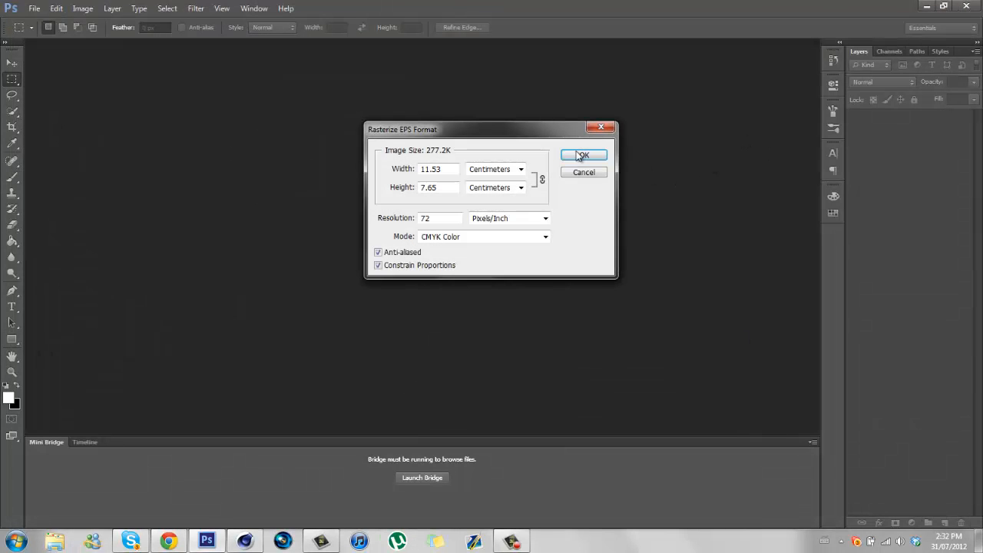
click(583, 155)
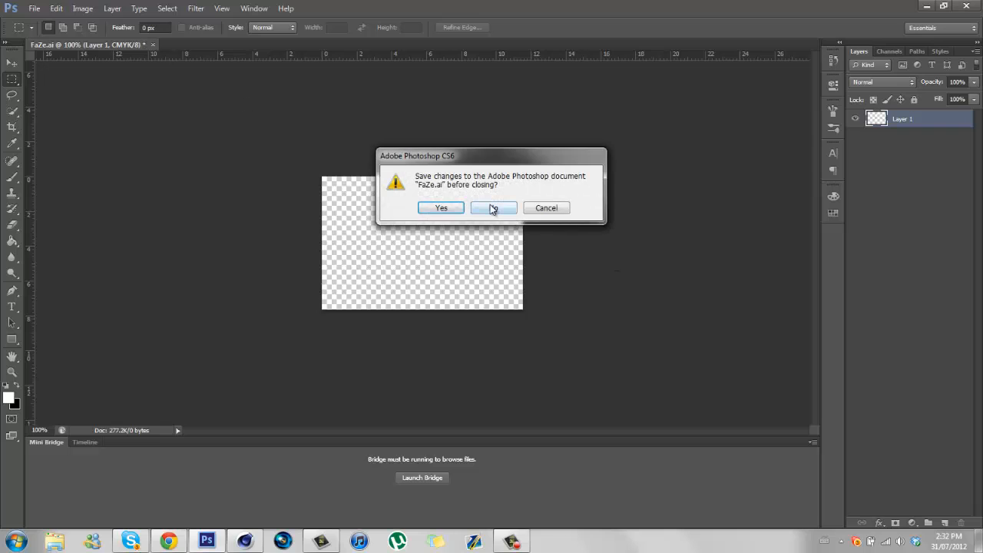
click(494, 207)
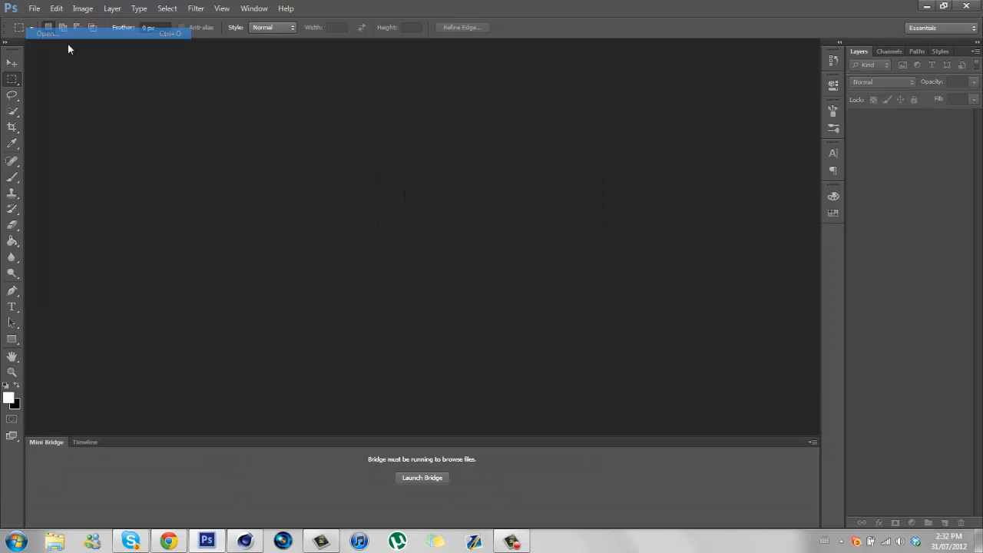
Browse to the ActualLogos 2D folder in Photoshop's Open dialog.
click(53, 34)
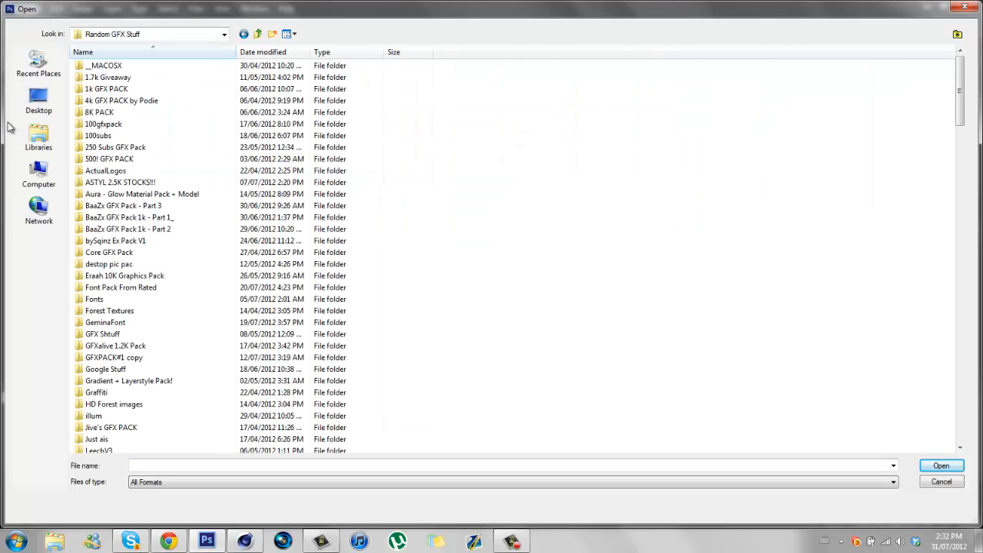
double_click(105, 171)
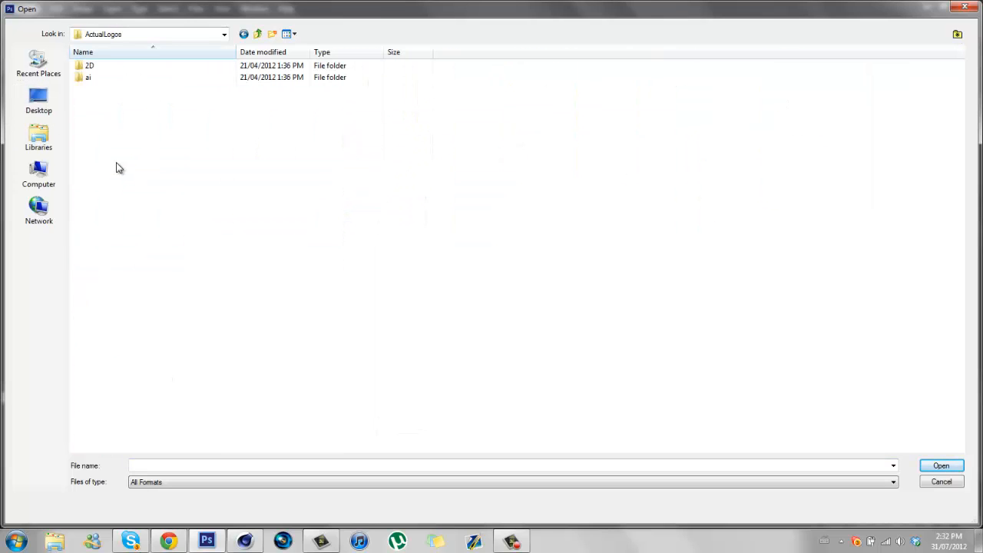
double_click(90, 54)
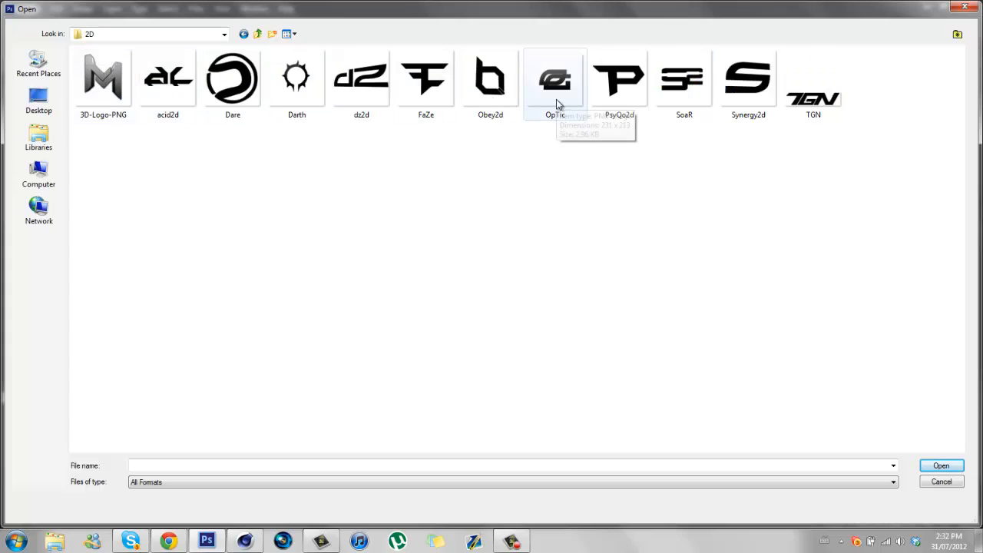
Open FaZe.png, the black F emblem, in Photoshop.
double_click(426, 77)
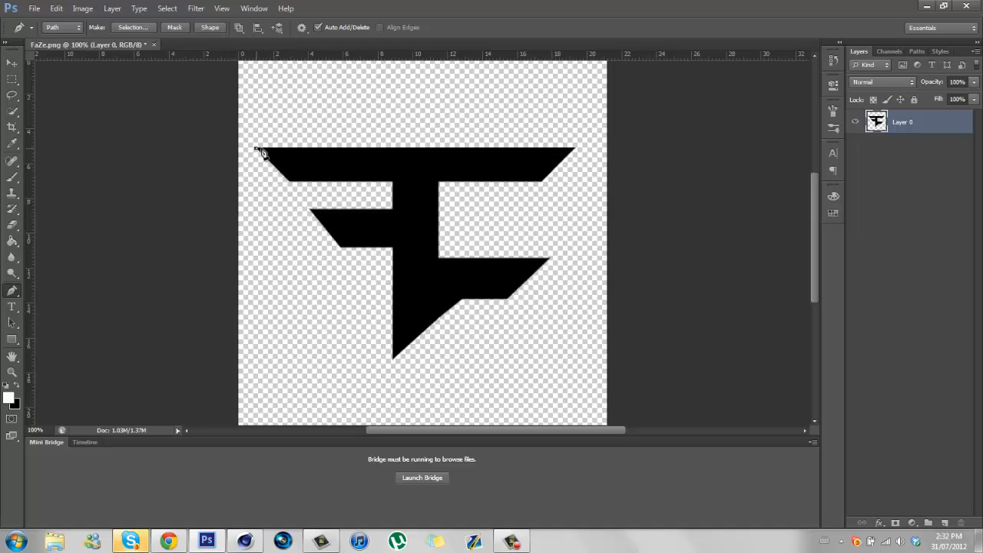
mouse_move(575, 154)
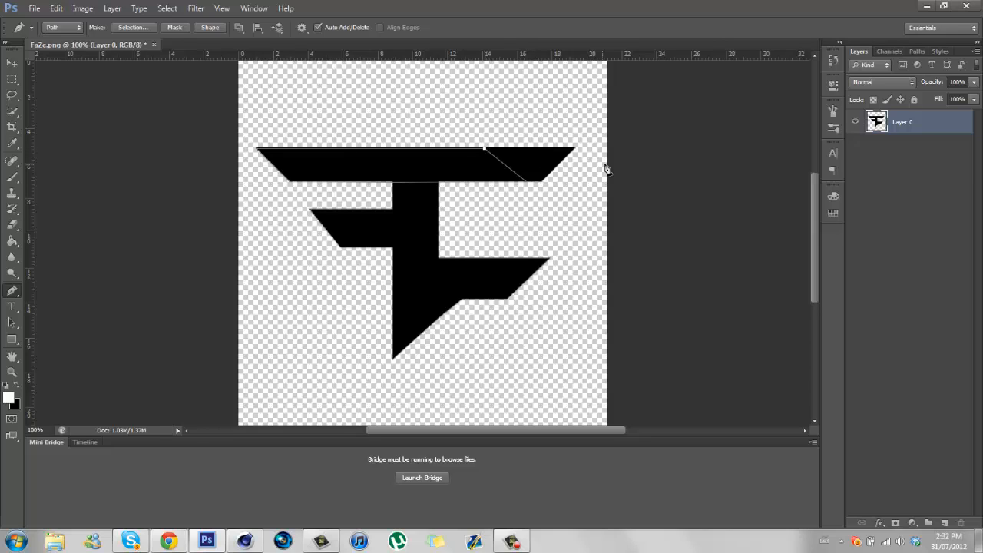
mouse_move(546, 188)
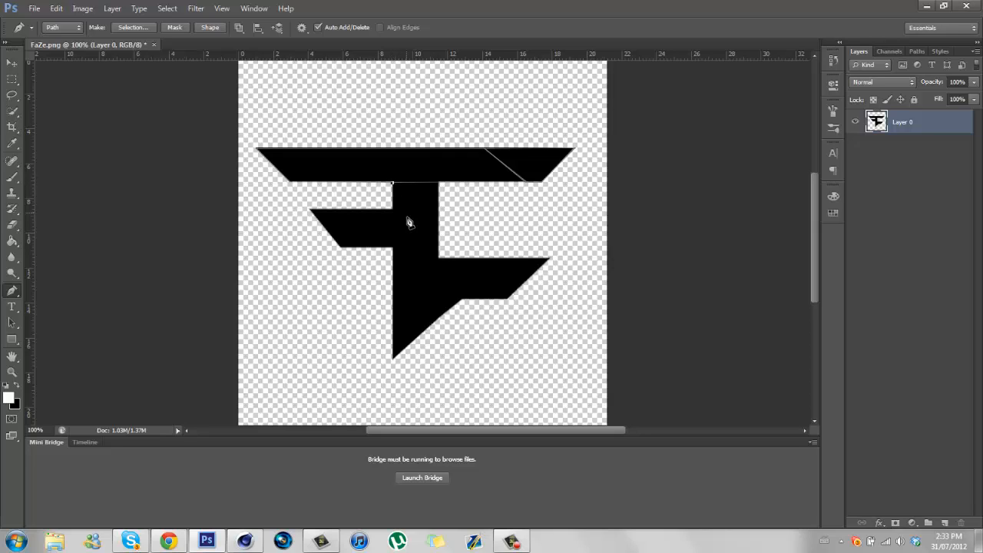
Trace pen paths over the F's stem and lower arm, dividing them with a diagonal edge.
click(438, 258)
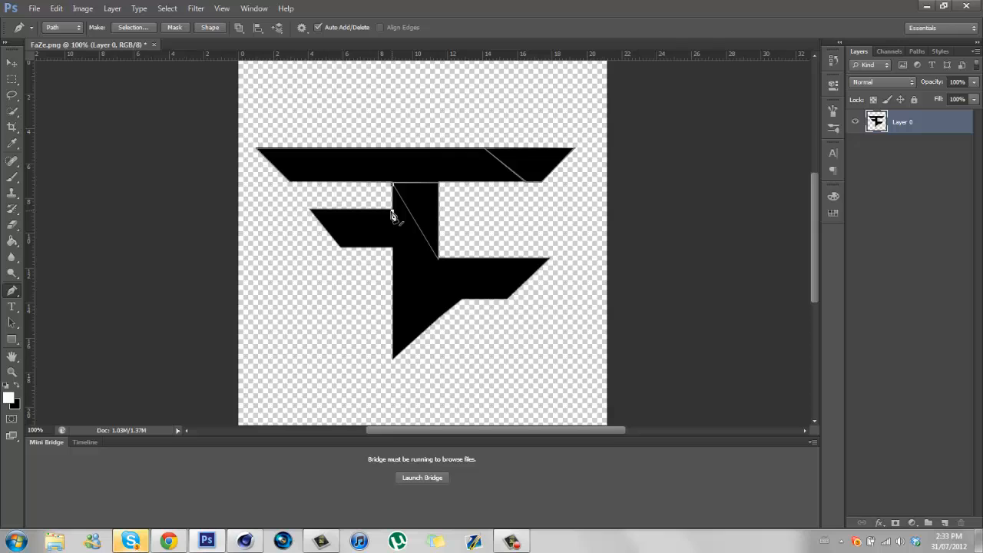
mouse_move(314, 216)
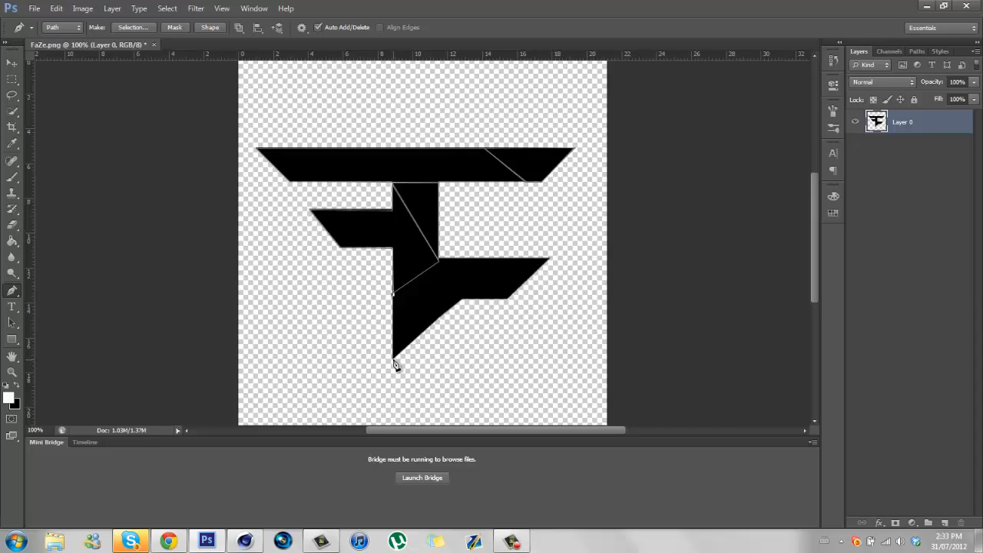
mouse_move(464, 330)
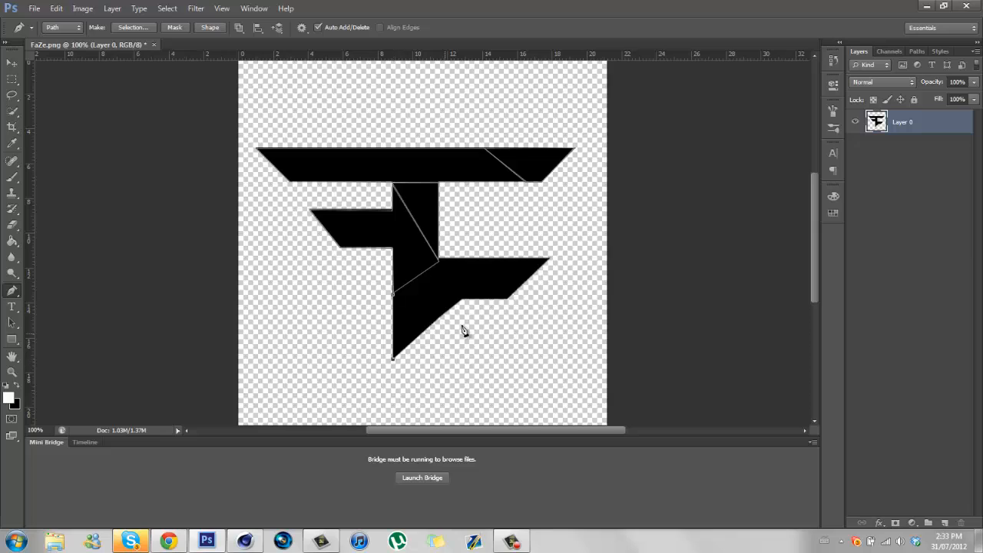
mouse_move(463, 304)
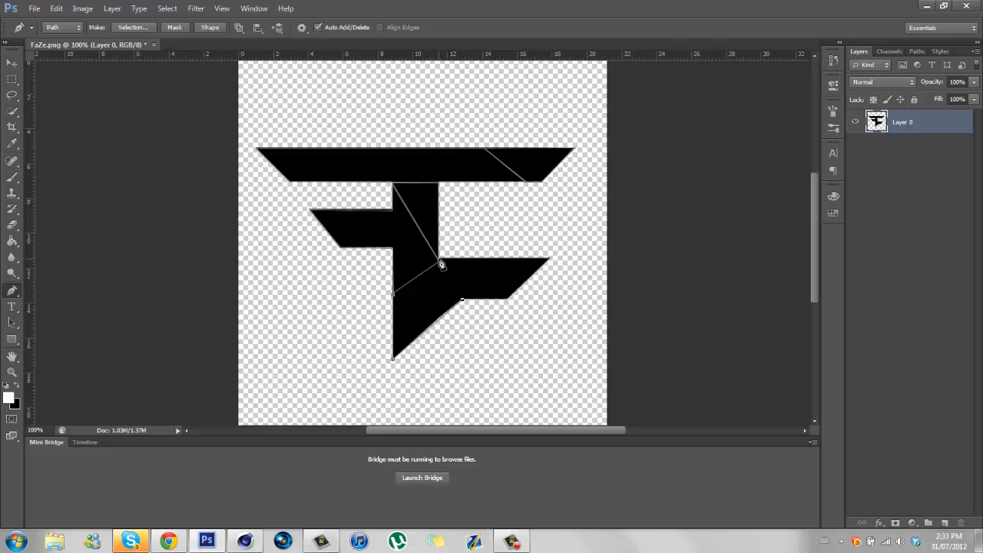
drag(442, 265, 446, 275)
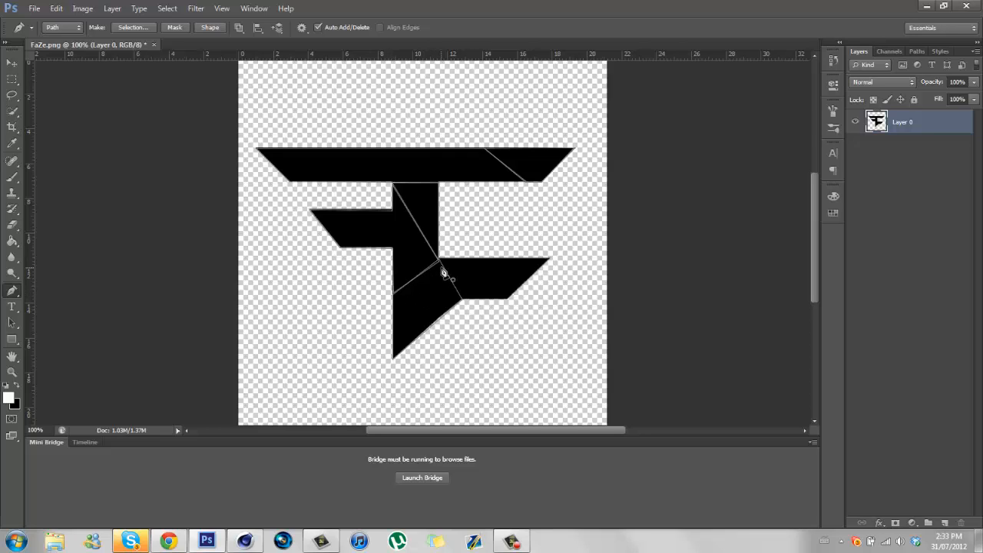
mouse_move(430, 286)
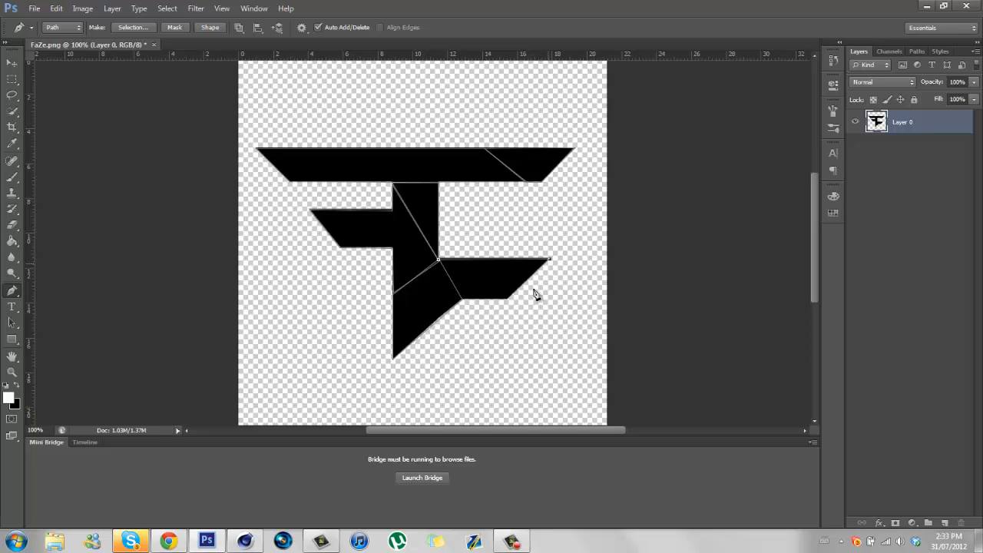
mouse_move(506, 304)
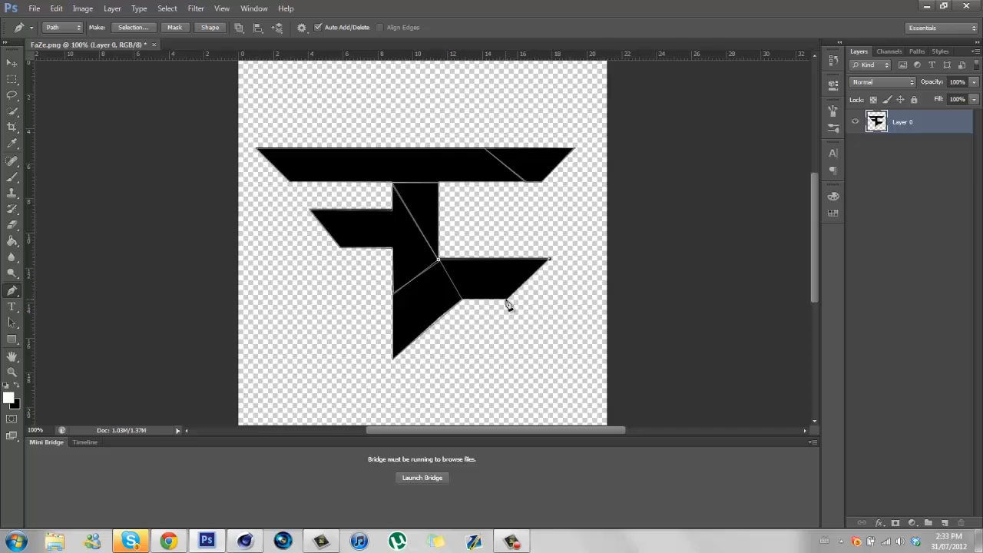
mouse_move(493, 303)
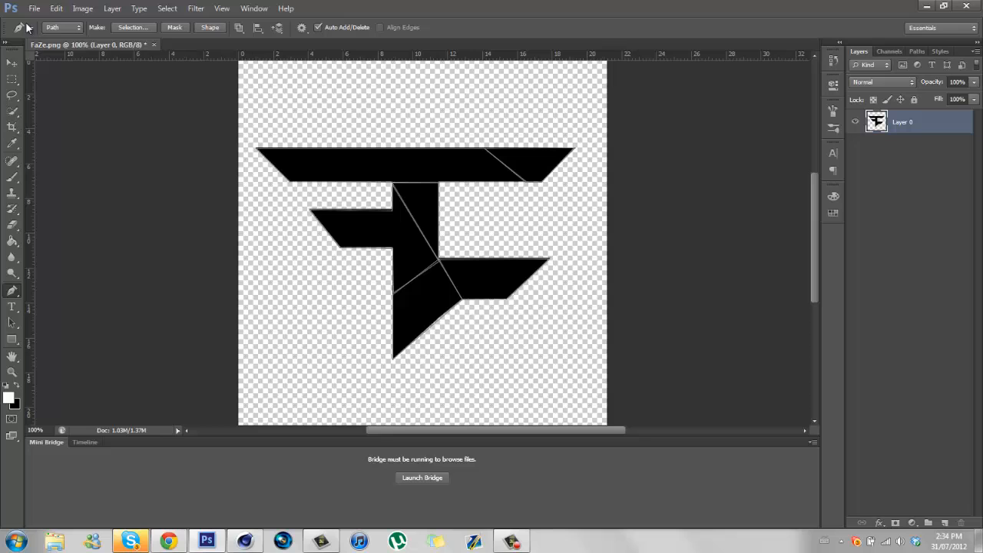
click(35, 8)
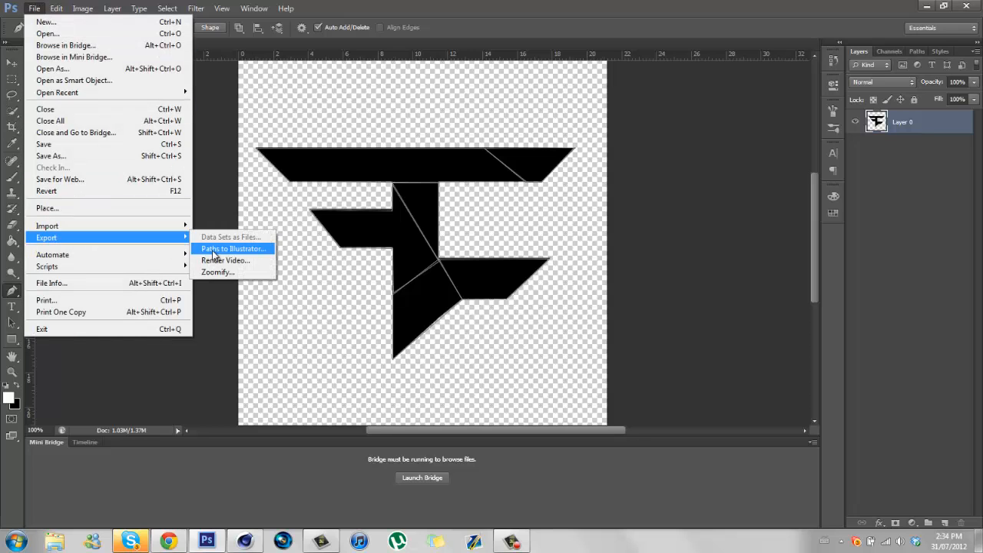
Export the Work Path via Paths to Illustrator and save the .ai file to the Desktop.
click(233, 248)
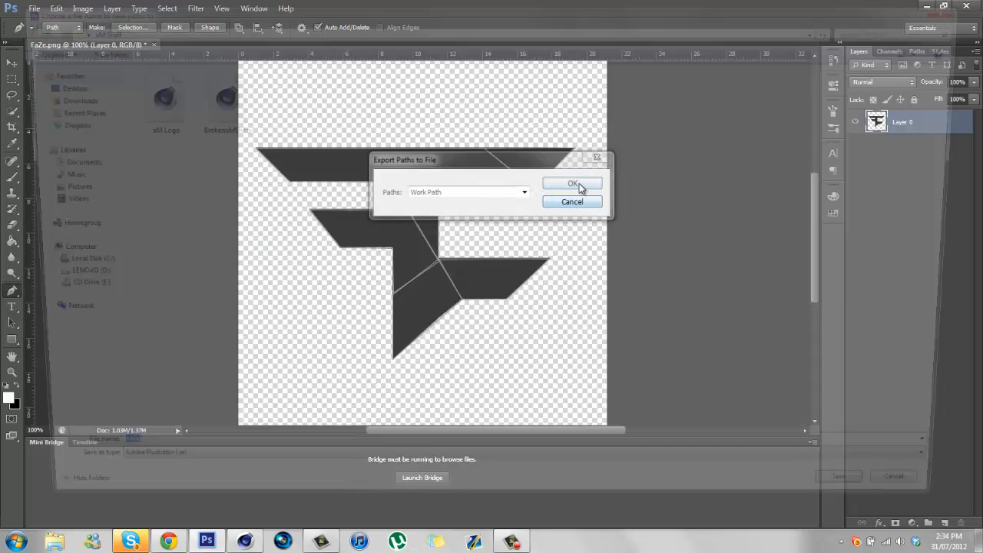
click(572, 183)
text(FaZeBr)
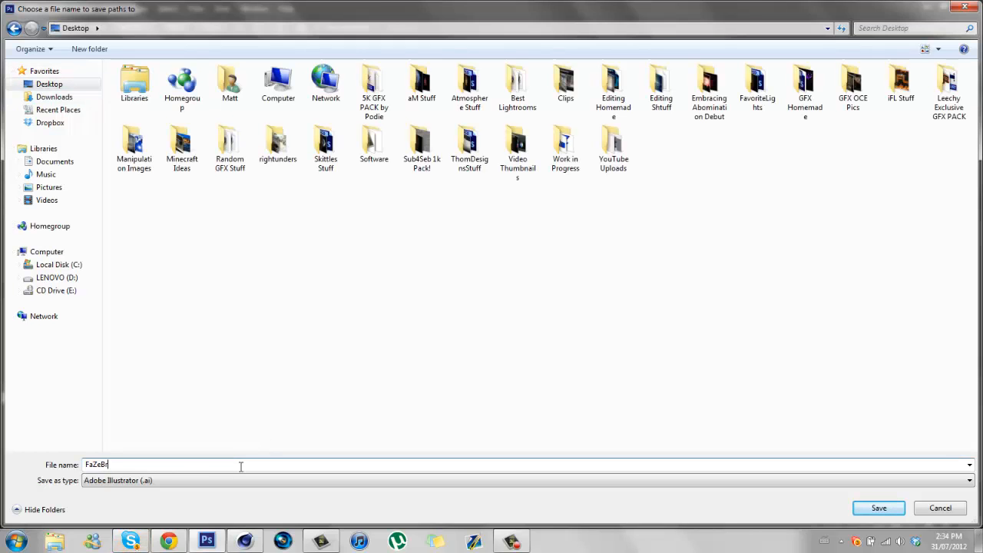
click(880, 508)
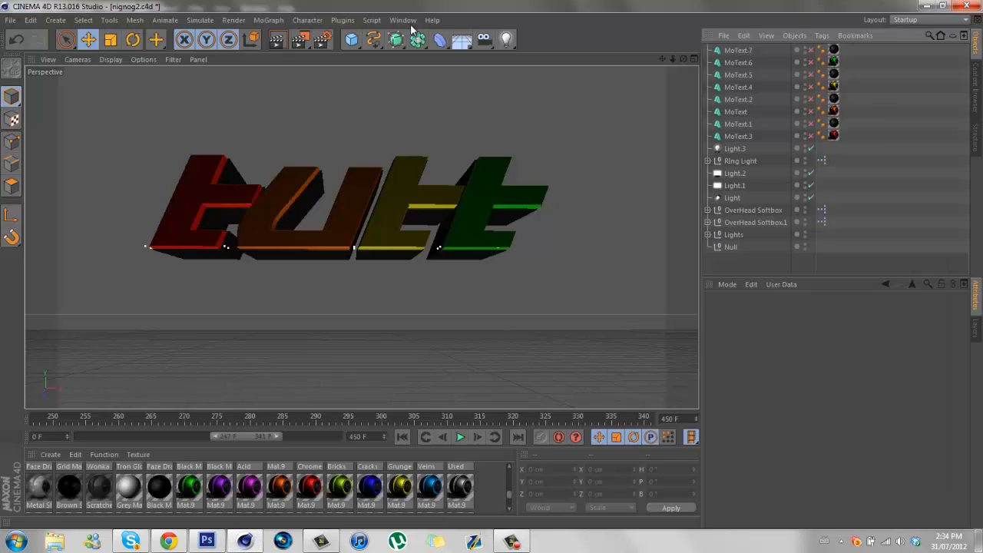
Merge the exported FaZeBroken .ai file into the scene, accepting the Illustrator import settings.
click(15, 20)
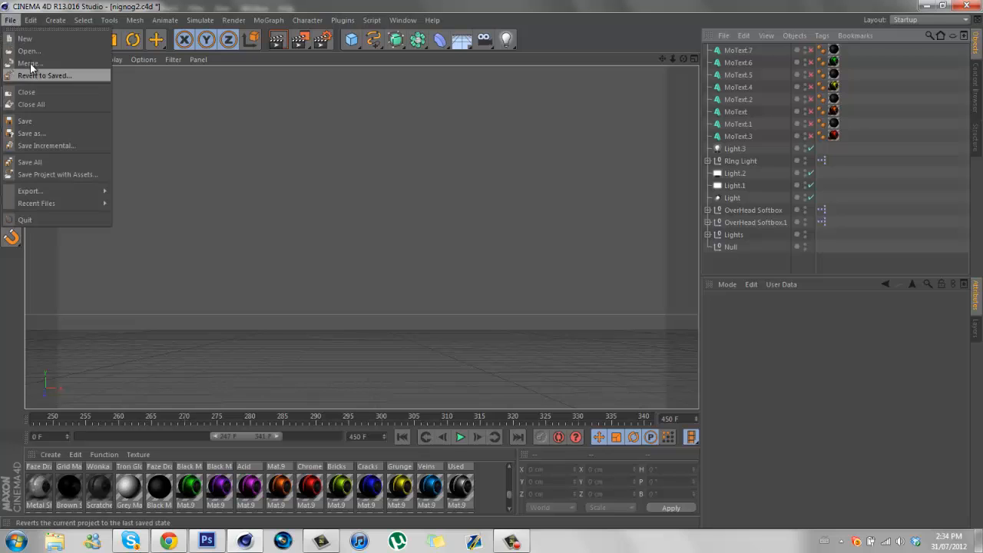
click(35, 51)
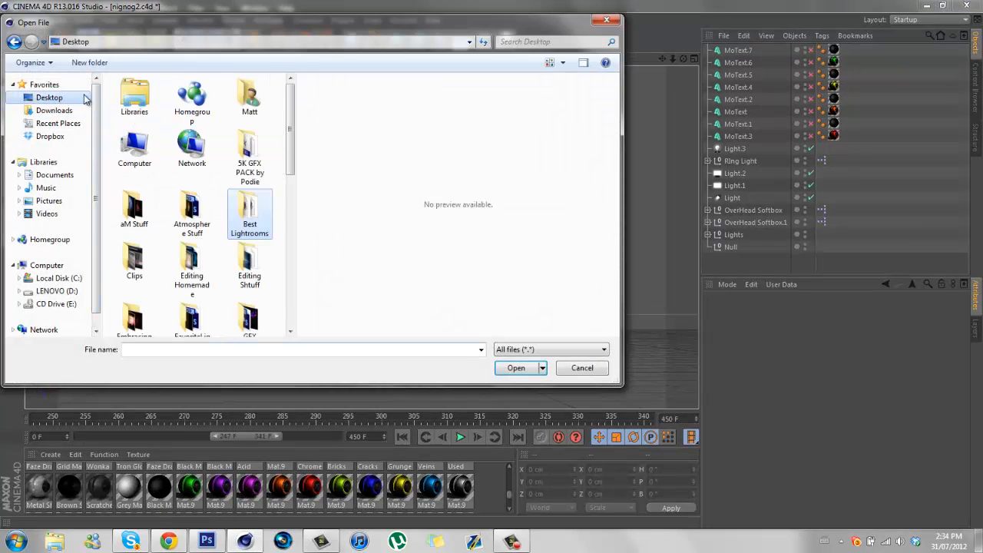
scroll(down, 3)
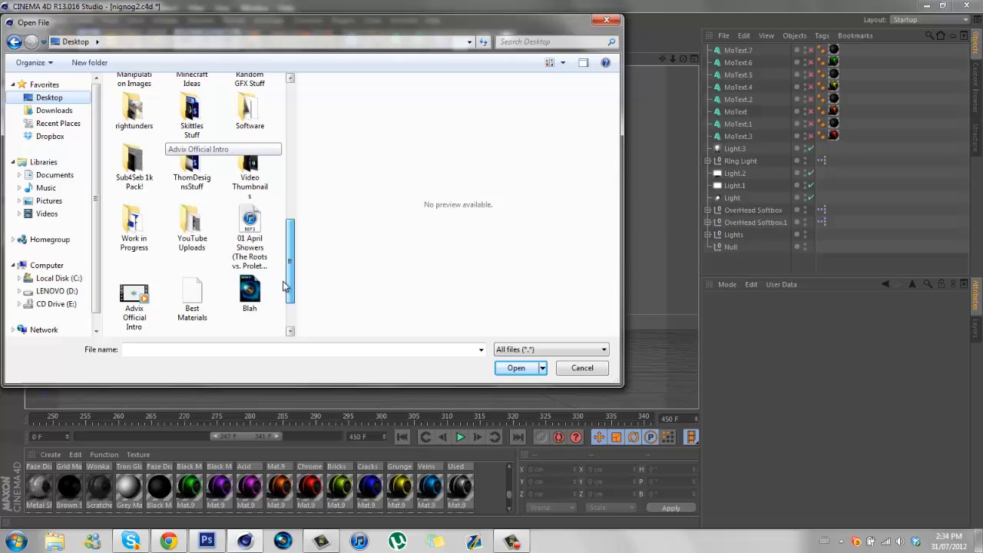
click(516, 368)
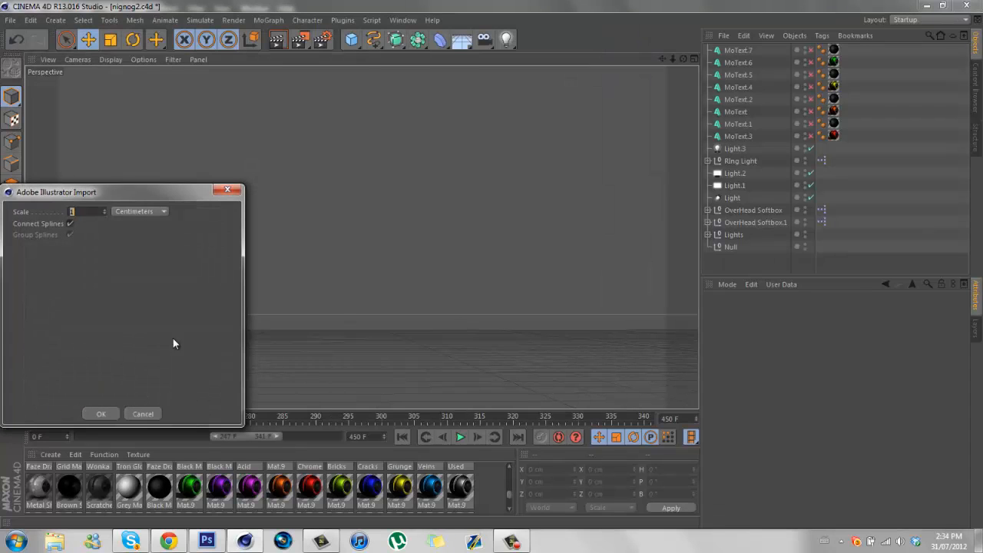
click(101, 413)
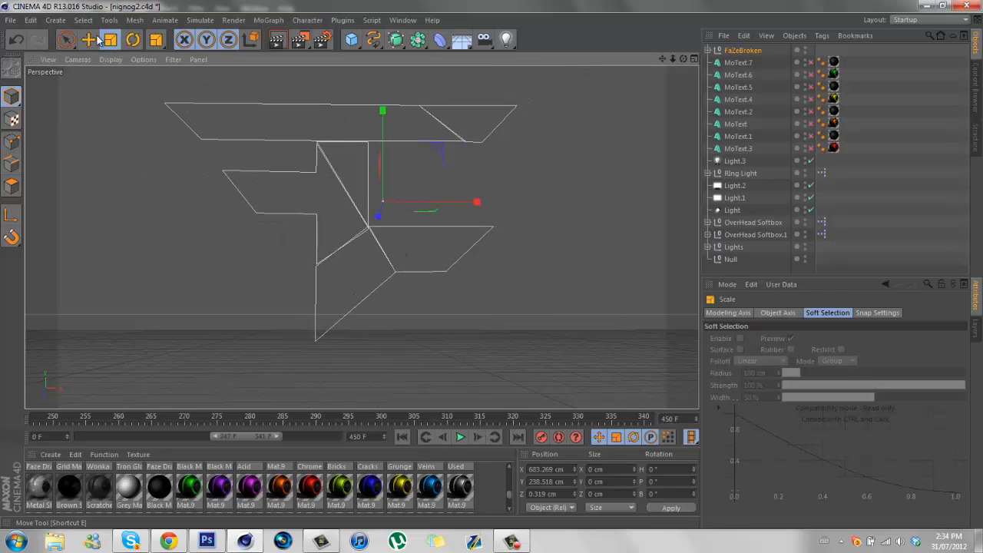
click(706, 50)
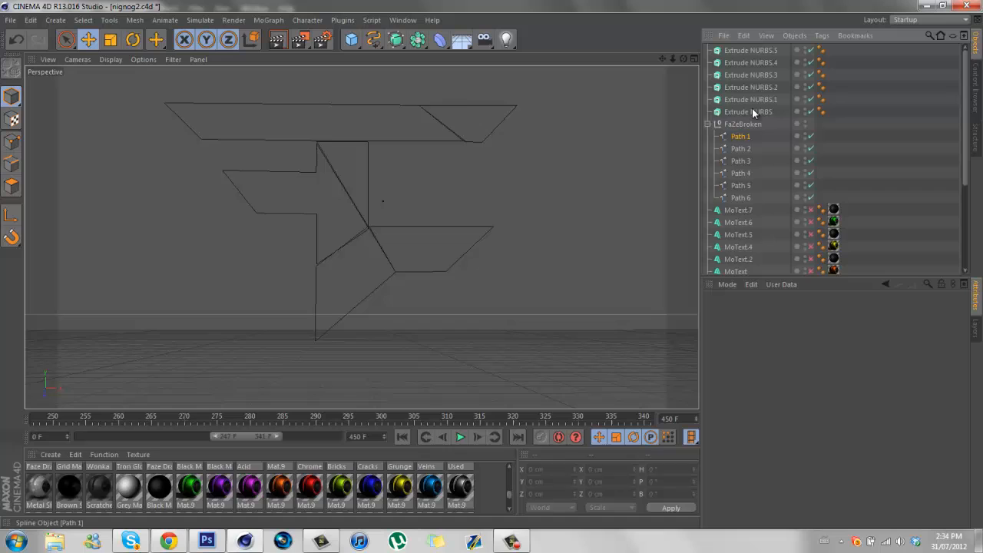
Nest each logo path under its own Extrude NURBS and select all six extrudes.
click(739, 136)
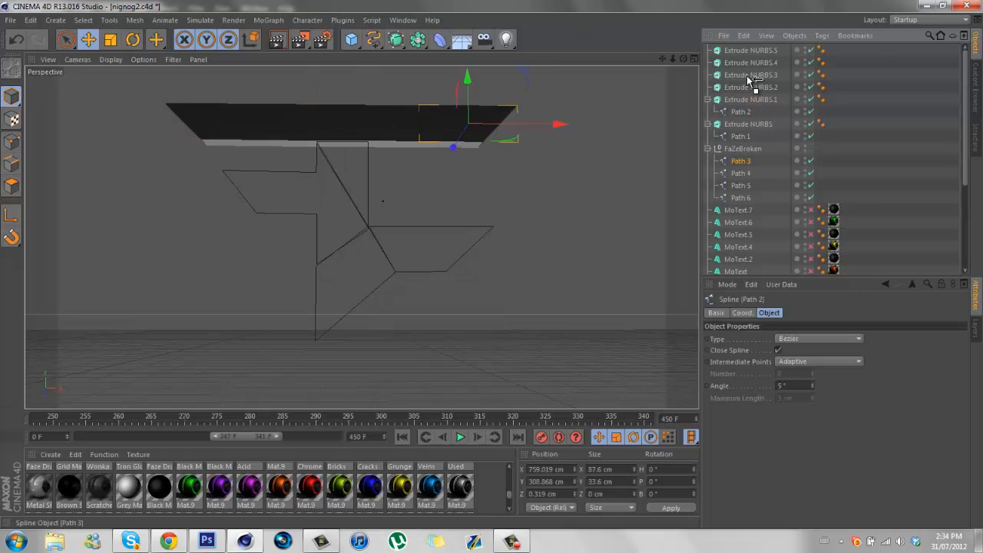
click(739, 172)
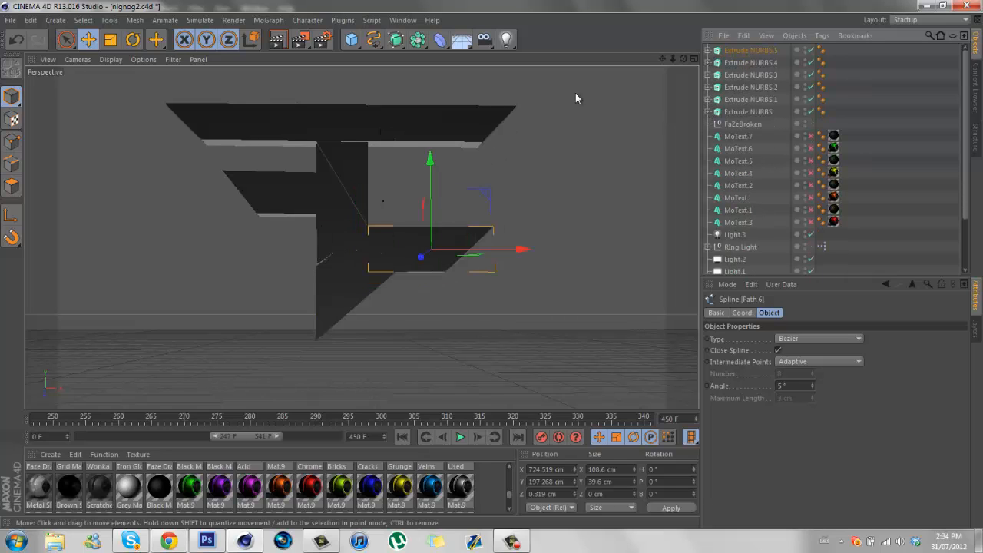
click(748, 112)
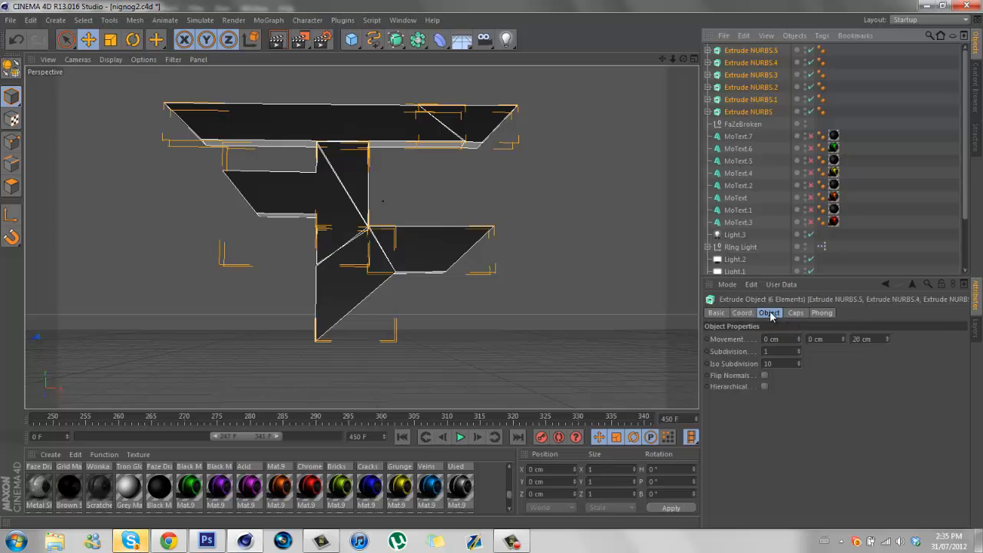
Set the extrusion depth of all six pieces to 100.
click(868, 339)
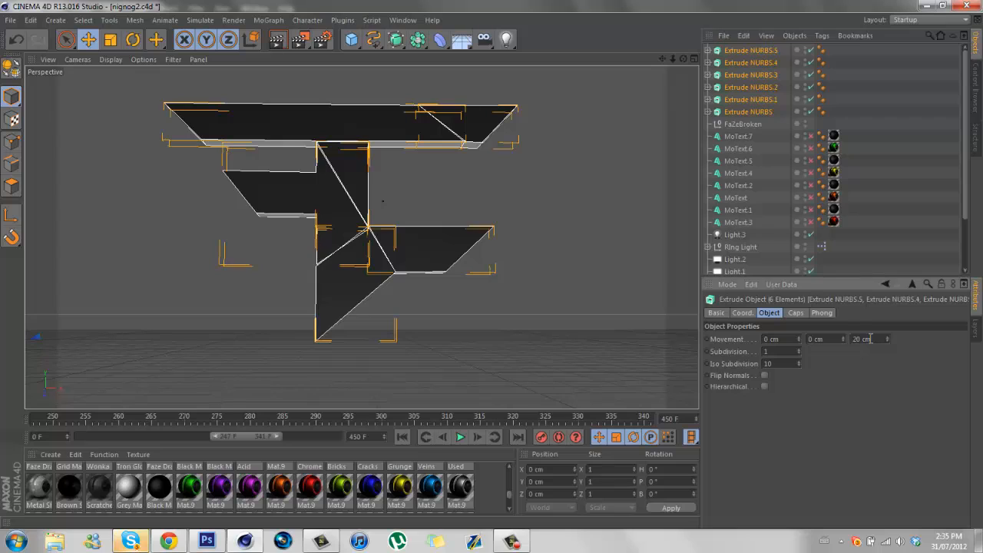
text(100)
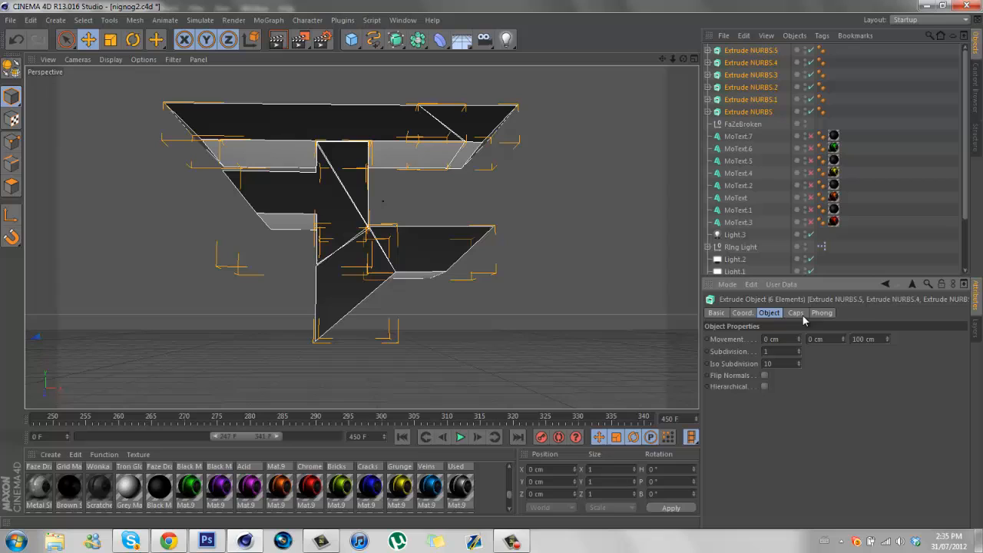
Give the extrudes Fillet Caps on start and end, with a 0.75 cm start radius.
click(795, 313)
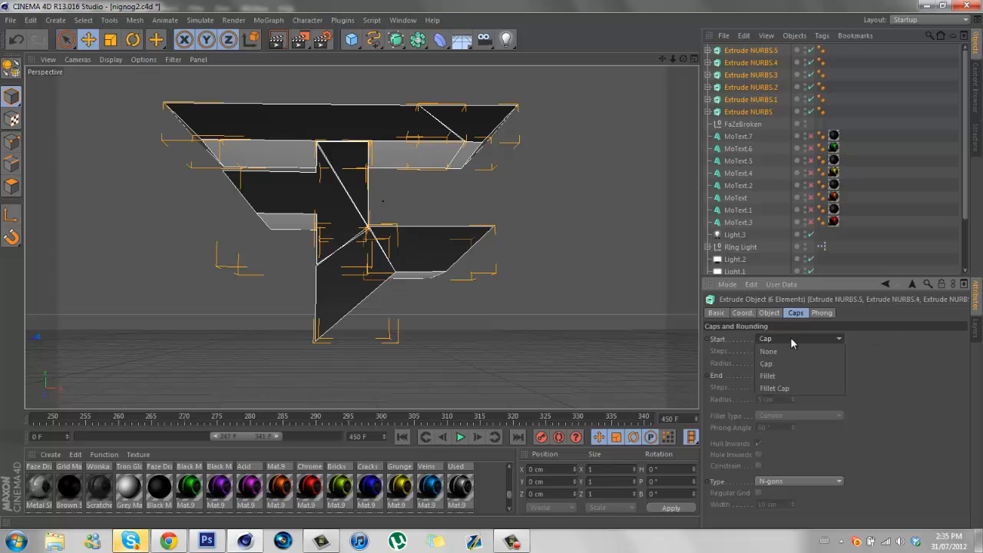
click(775, 388)
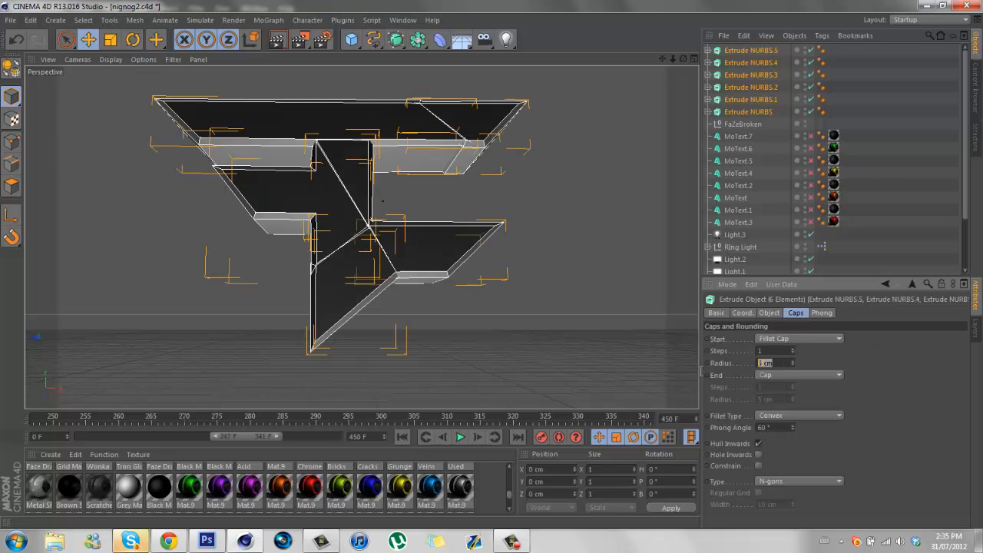
text(.75)
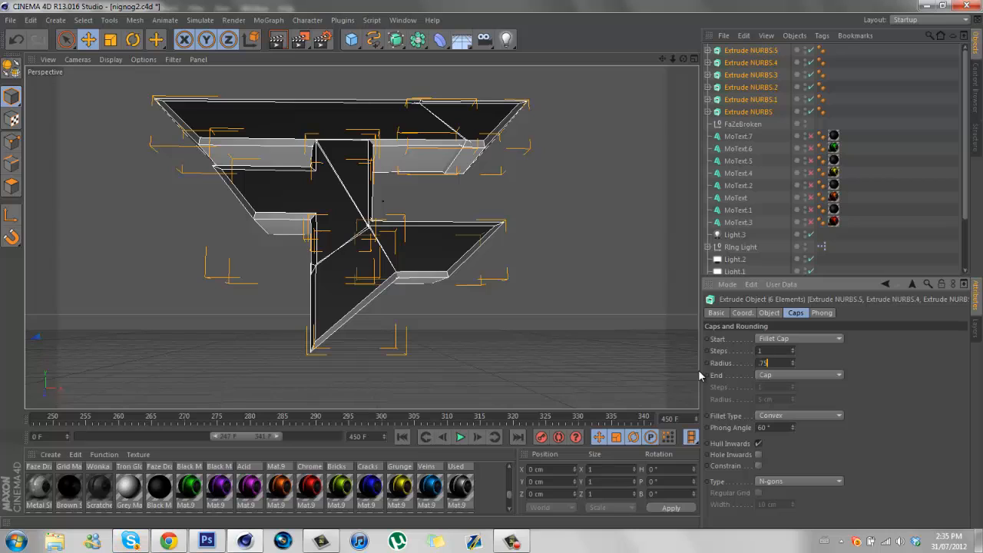
click(798, 375)
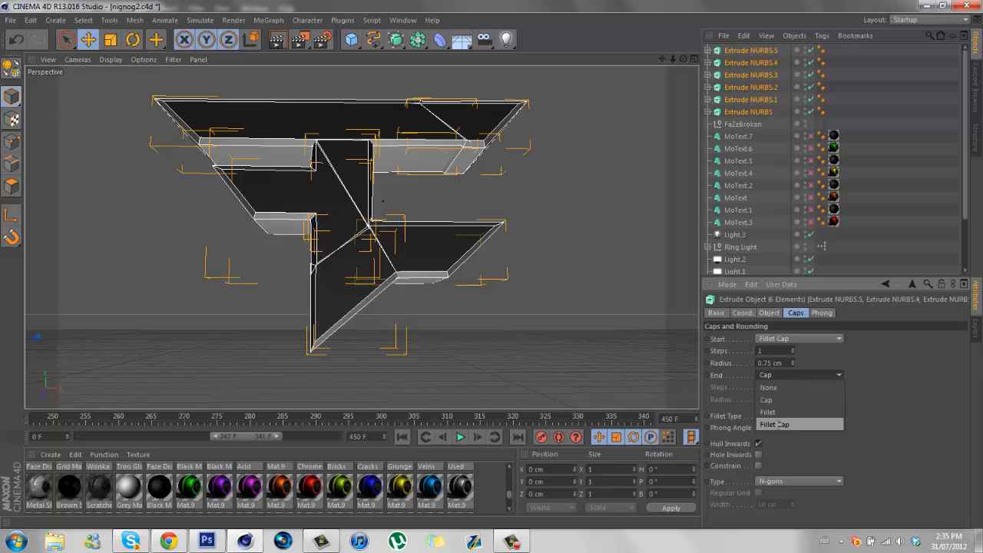
click(774, 424)
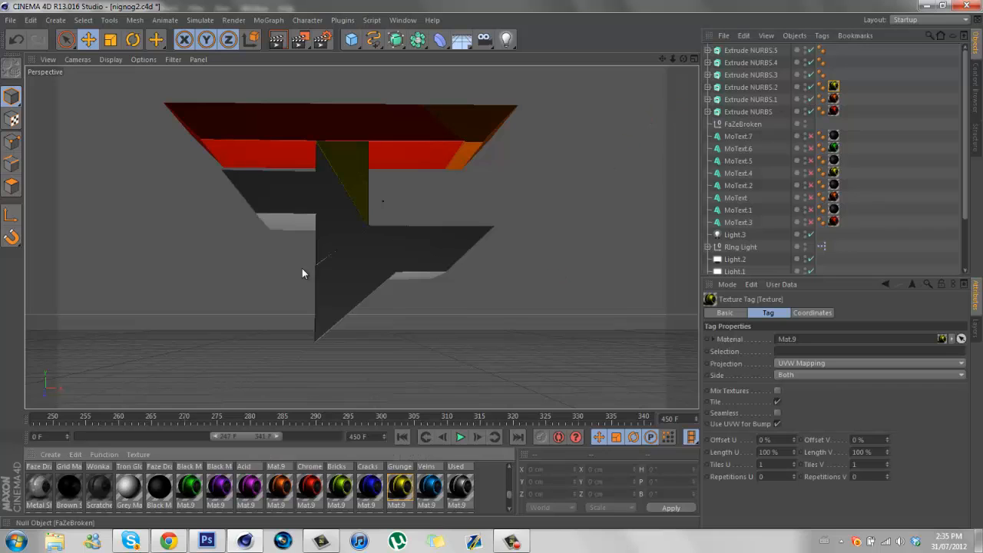
Apply the rainbow materials to the FaZe extrude layers, then select the layers for copying.
click(759, 75)
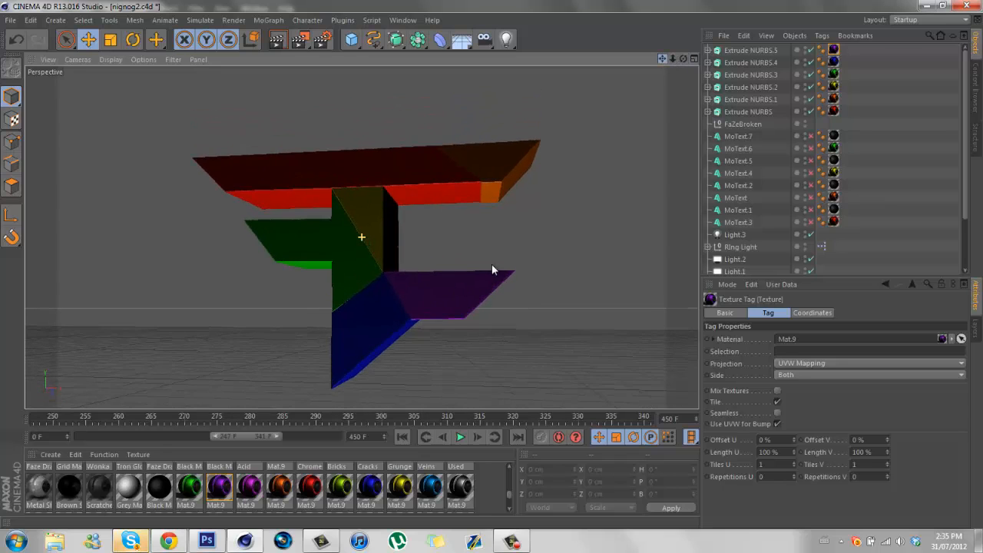
click(748, 111)
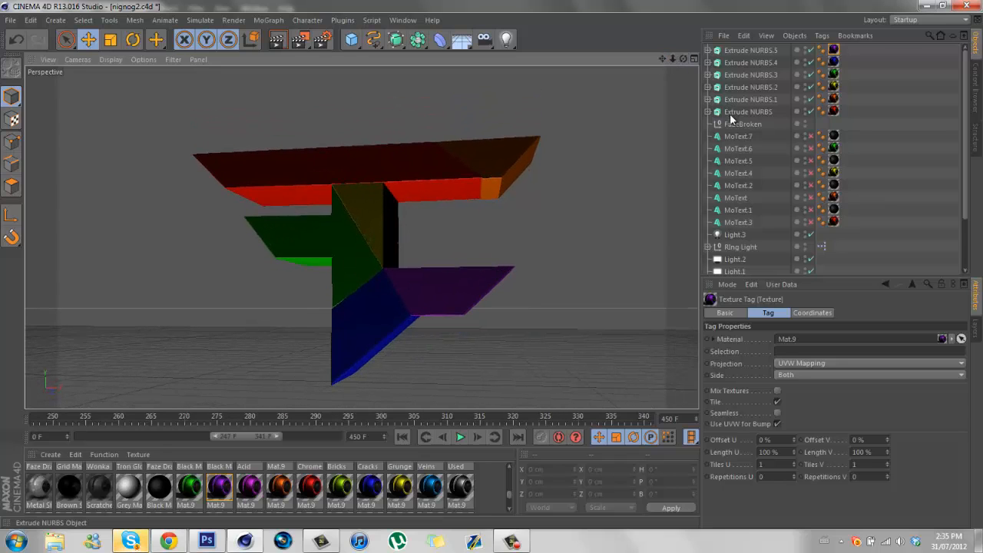
click(750, 50)
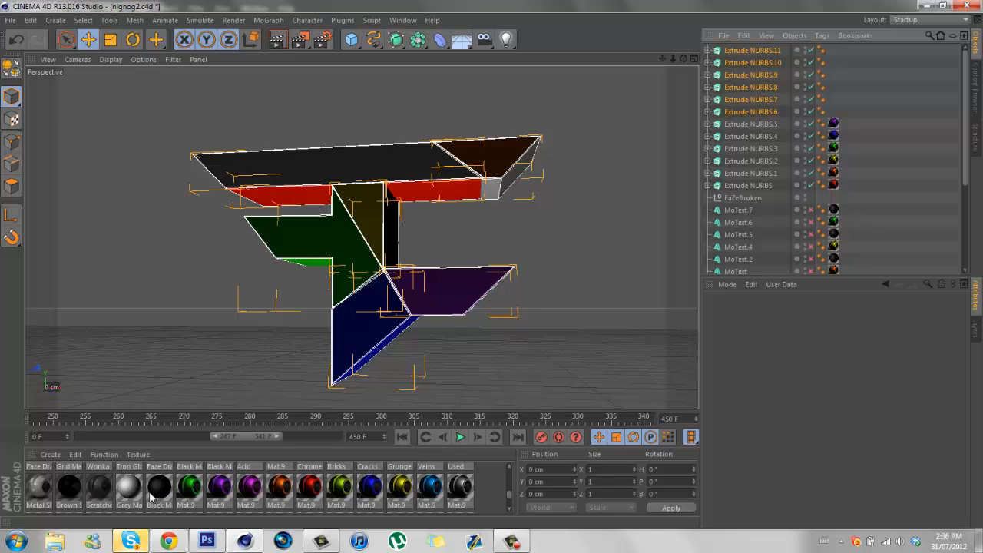
Give the six copied extrude layers the Black material and a 10 cm extrusion depth.
click(833, 185)
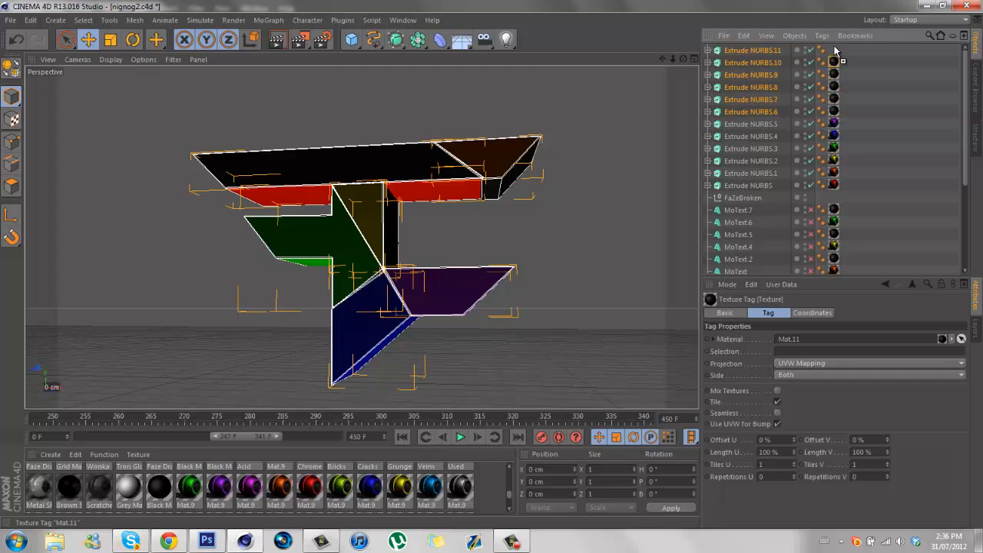
click(752, 111)
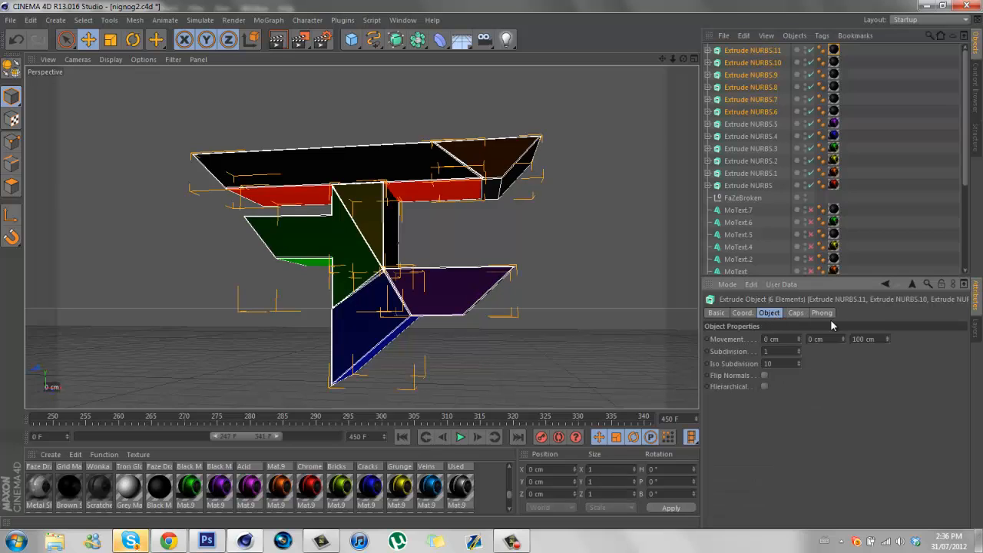
click(866, 338)
text(10)
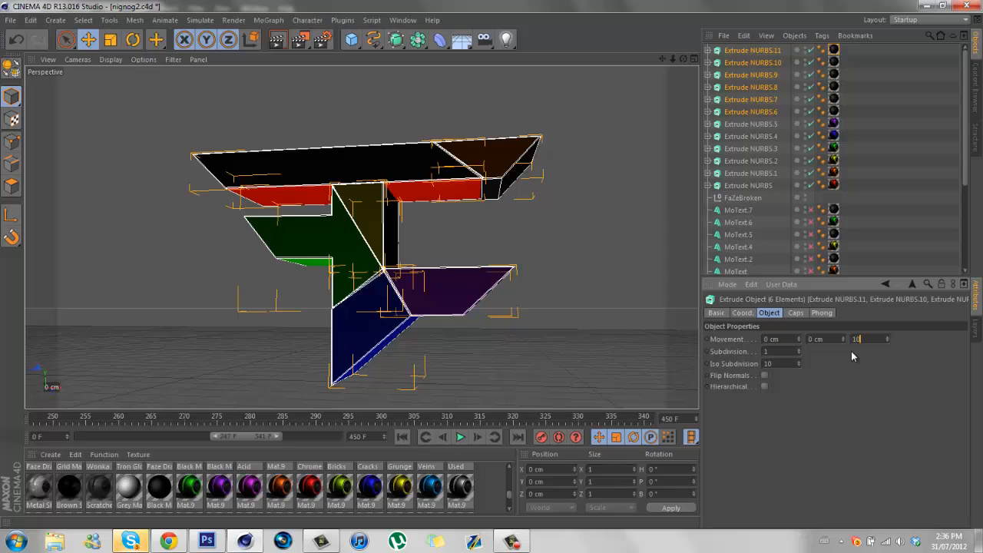
click(795, 312)
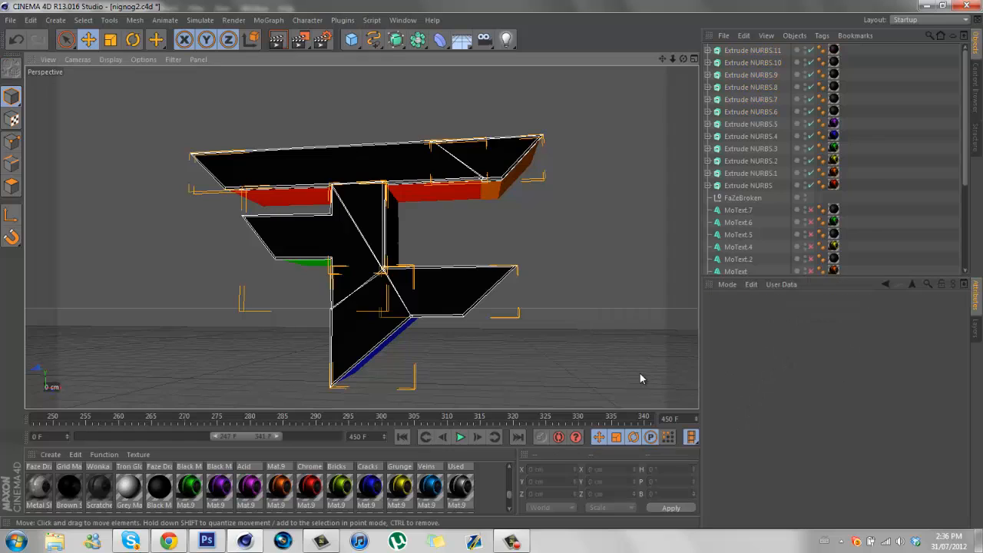
click(745, 111)
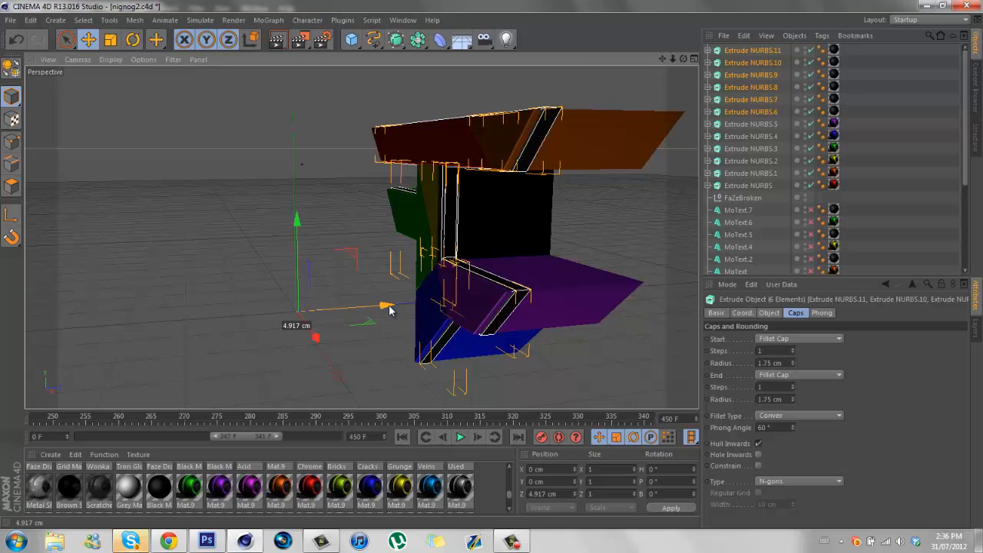
Move and duplicate the black layers along Z so black stripes sit between the coloured sections.
drag(384, 306, 388, 312)
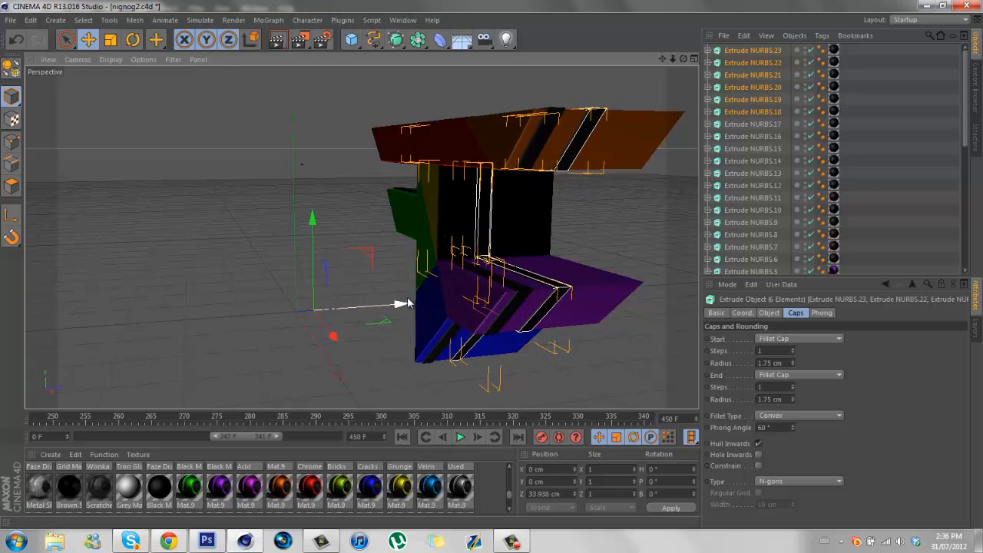
drag(400, 305, 415, 305)
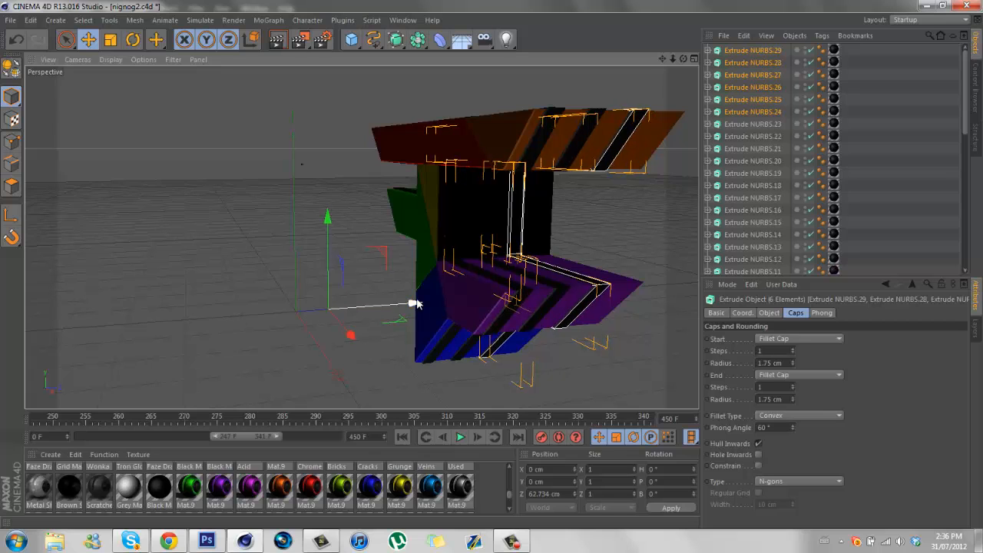
drag(411, 307, 428, 305)
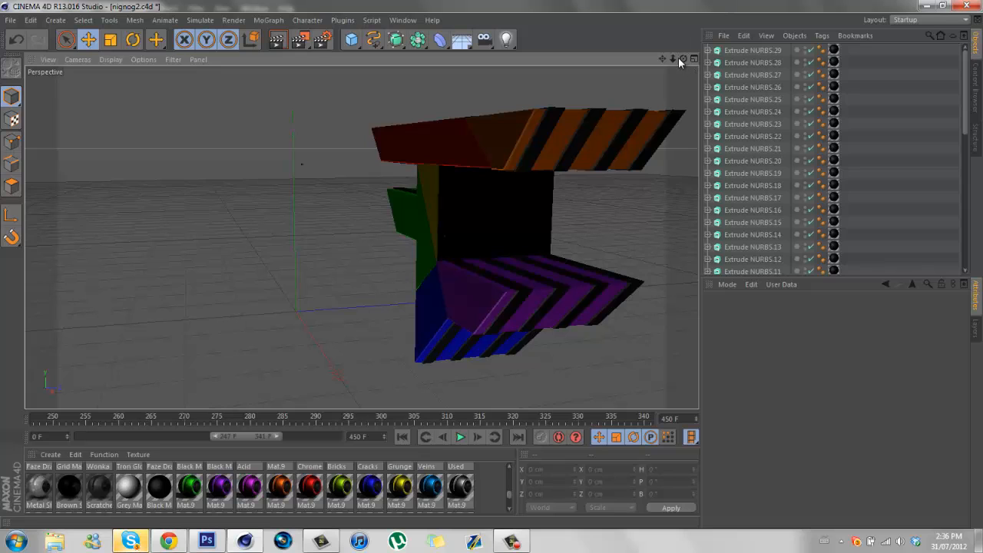
drag(499, 231, 494, 269)
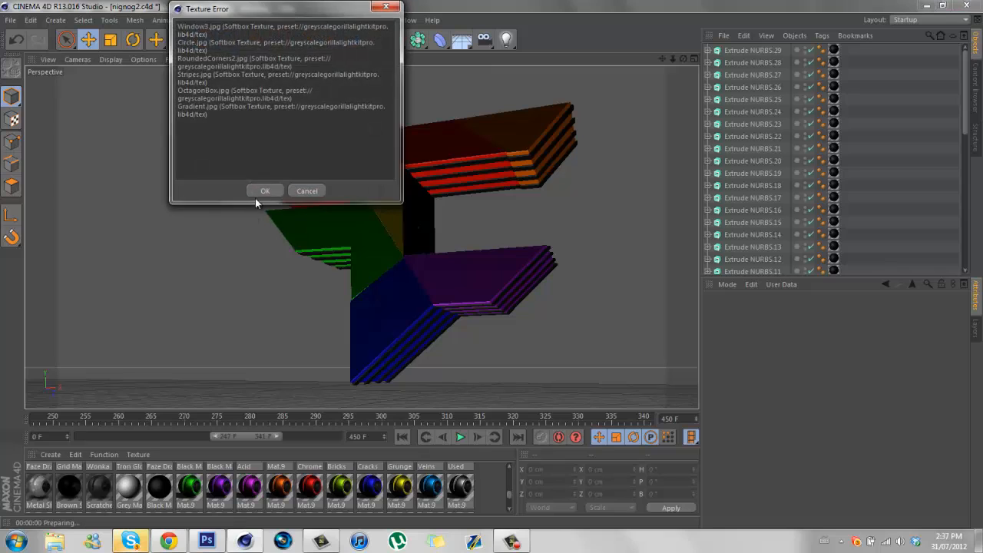
Dismiss the missing-texture warning so the striped rainbow FaZe logo renders in the viewport.
click(264, 190)
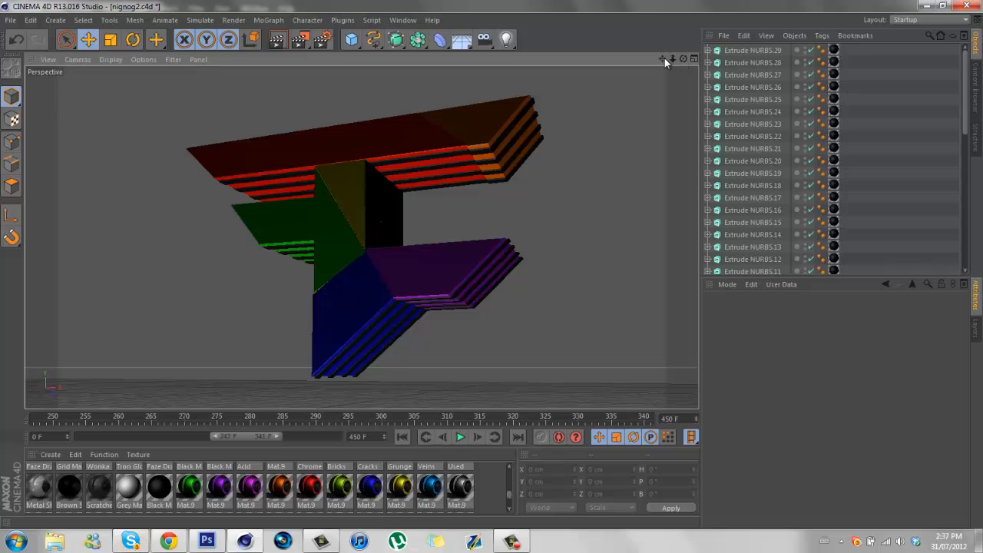
mouse_move(661, 30)
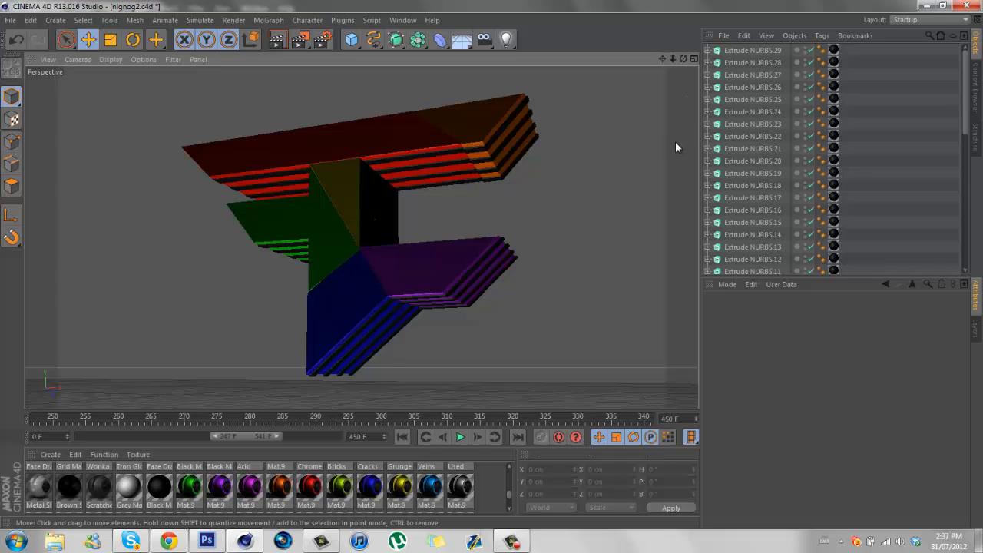
mouse_move(684, 64)
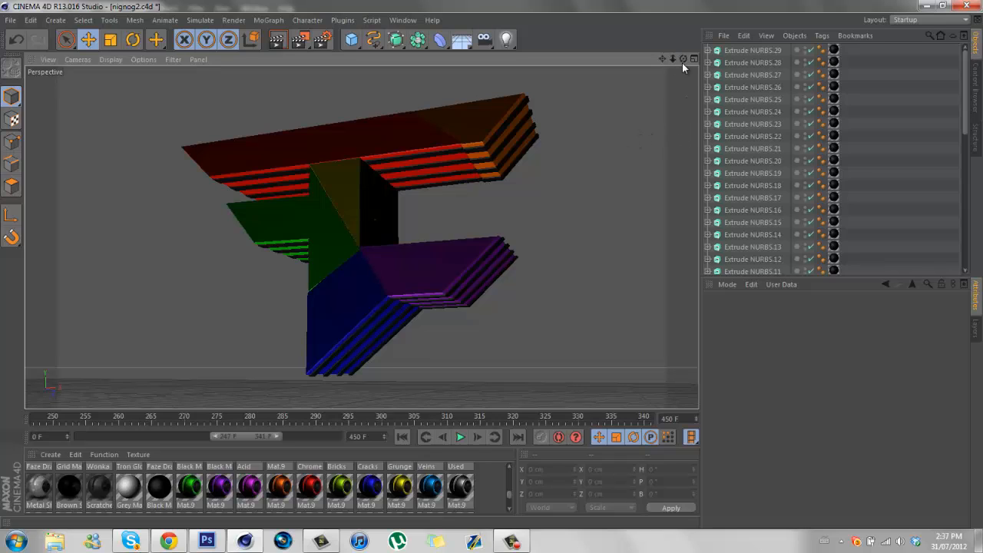
mouse_move(682, 61)
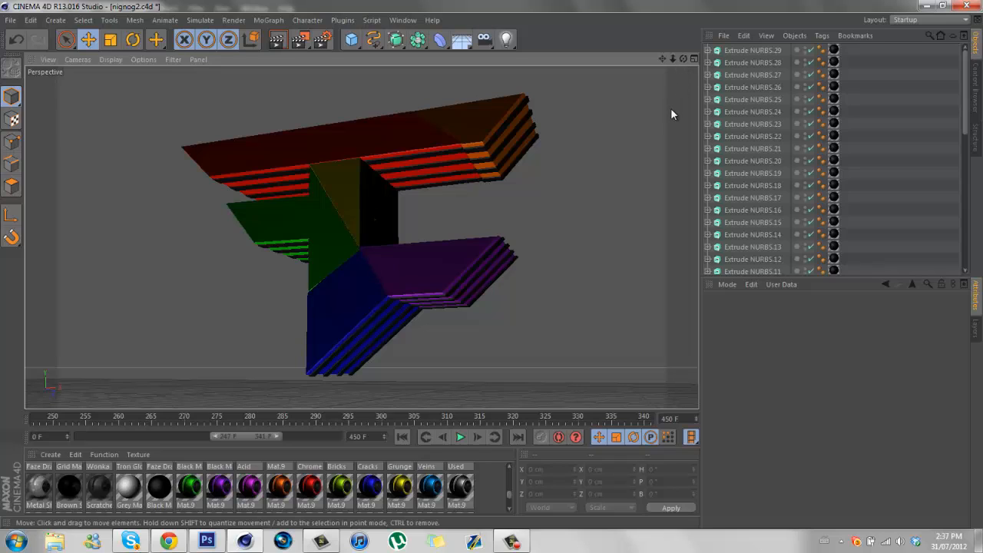
mouse_move(684, 68)
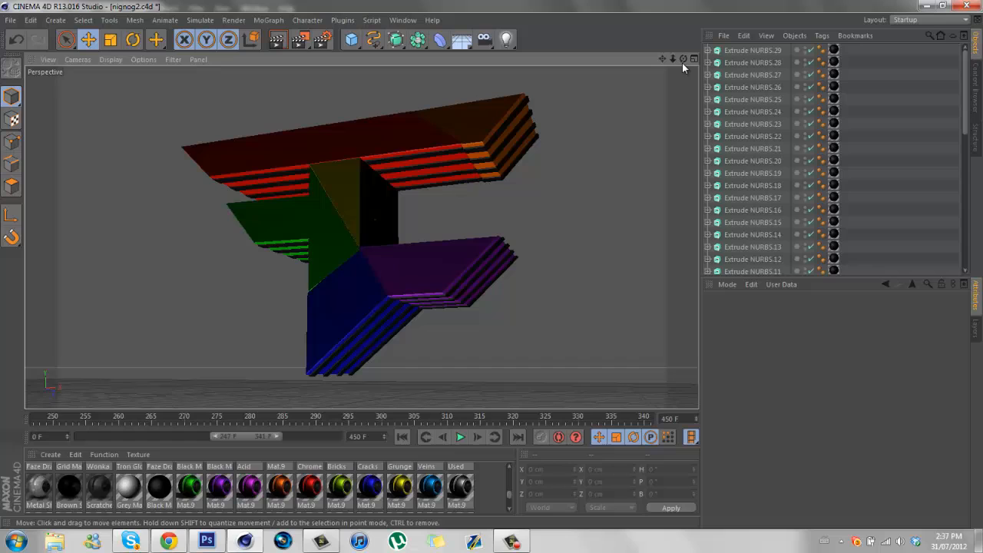
mouse_move(501, 489)
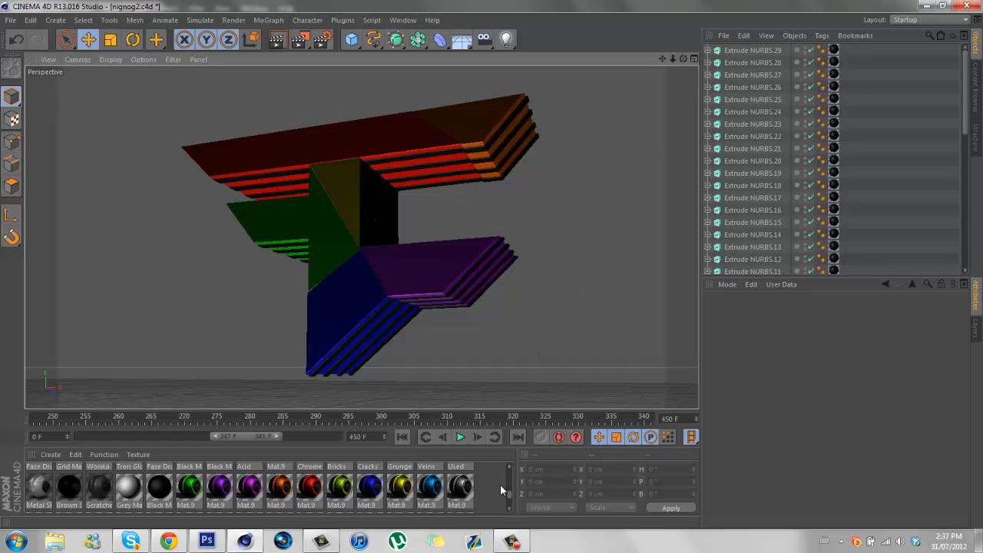